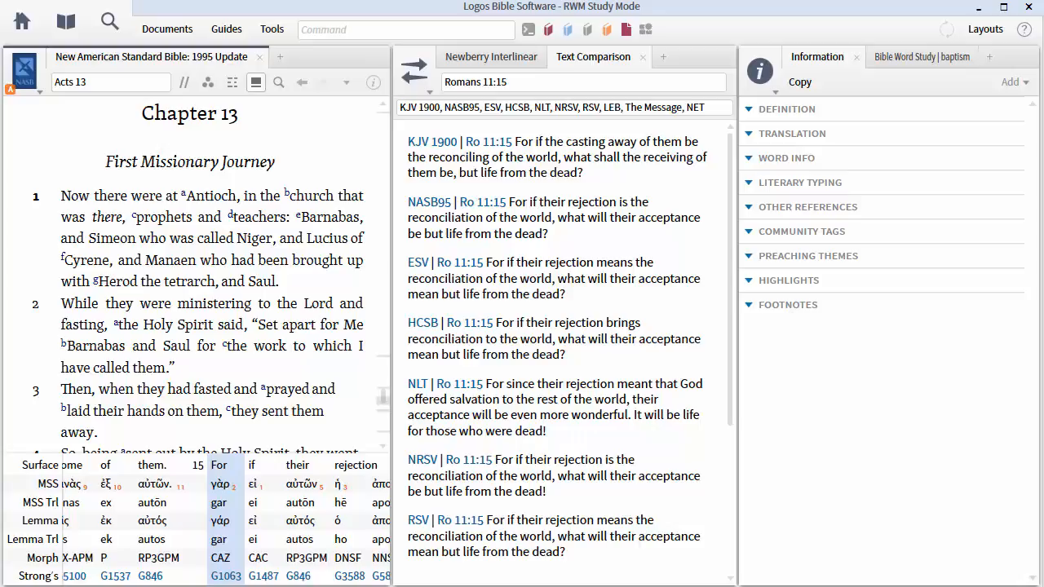
pyautogui.moveTo(292, 67)
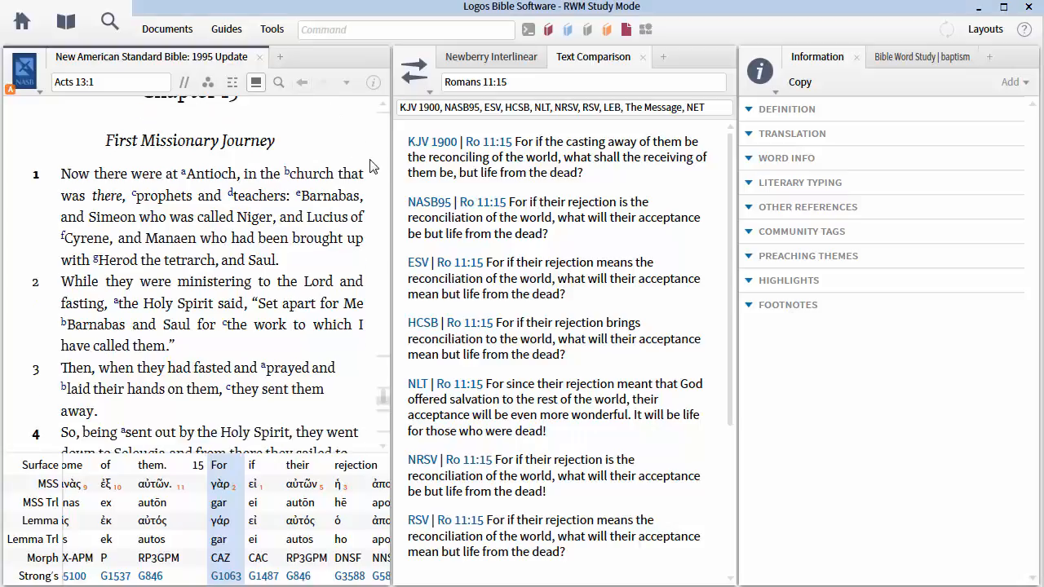
# - Search NASB95 for Strong's G4864 from the word 'synagogues' and scroll through the 56 aligned verses
pyautogui.scroll(-3)
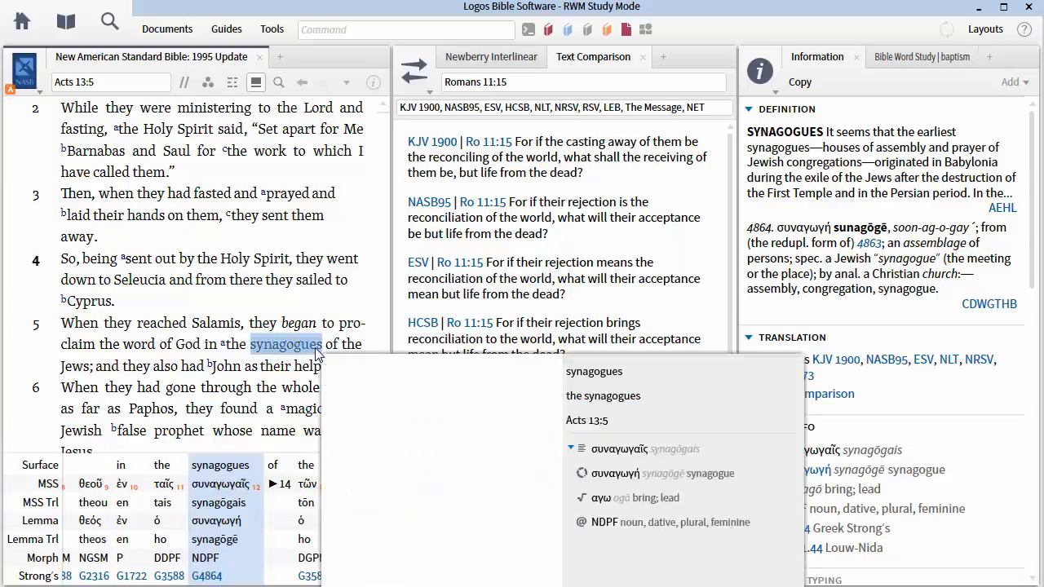
pyautogui.rightClick(284, 343)
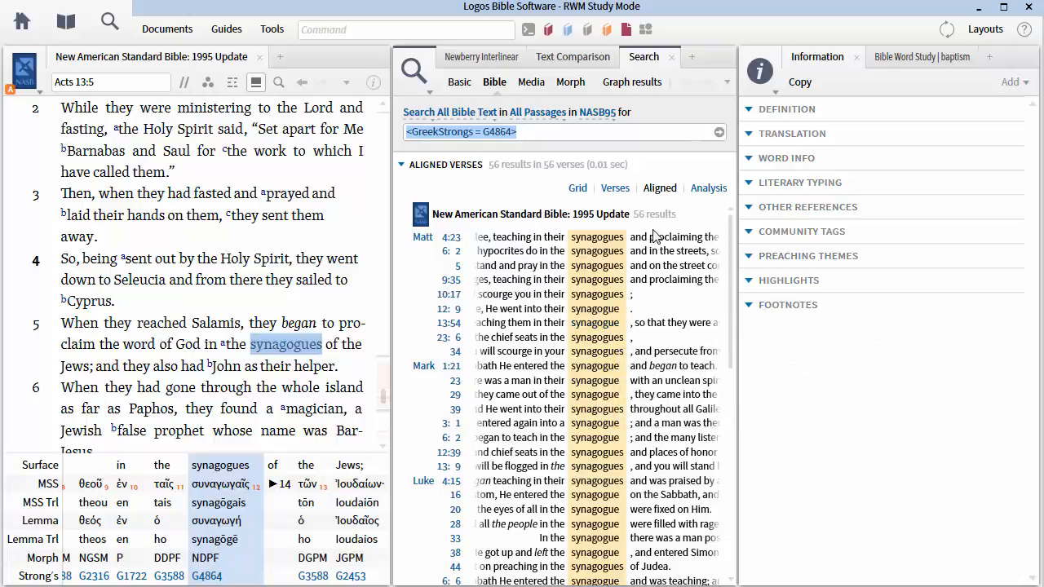
pyautogui.moveTo(656, 237)
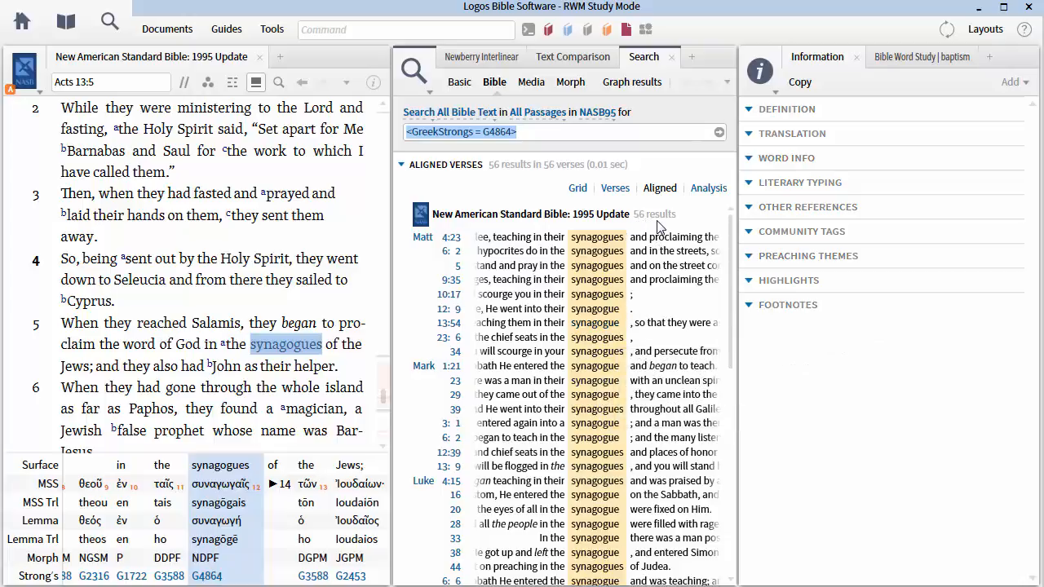
pyautogui.moveTo(675, 228)
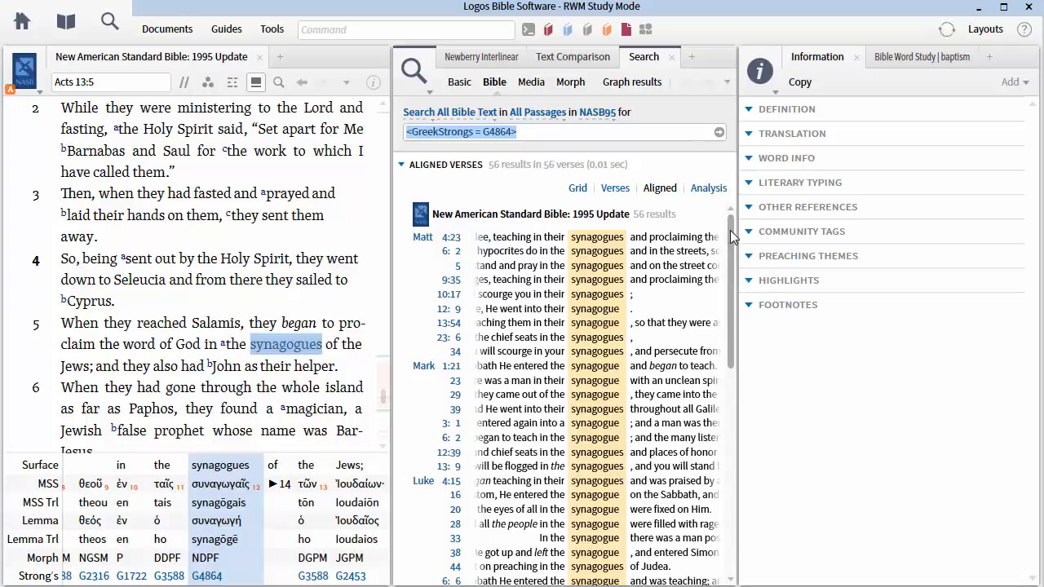
pyautogui.moveTo(730, 238)
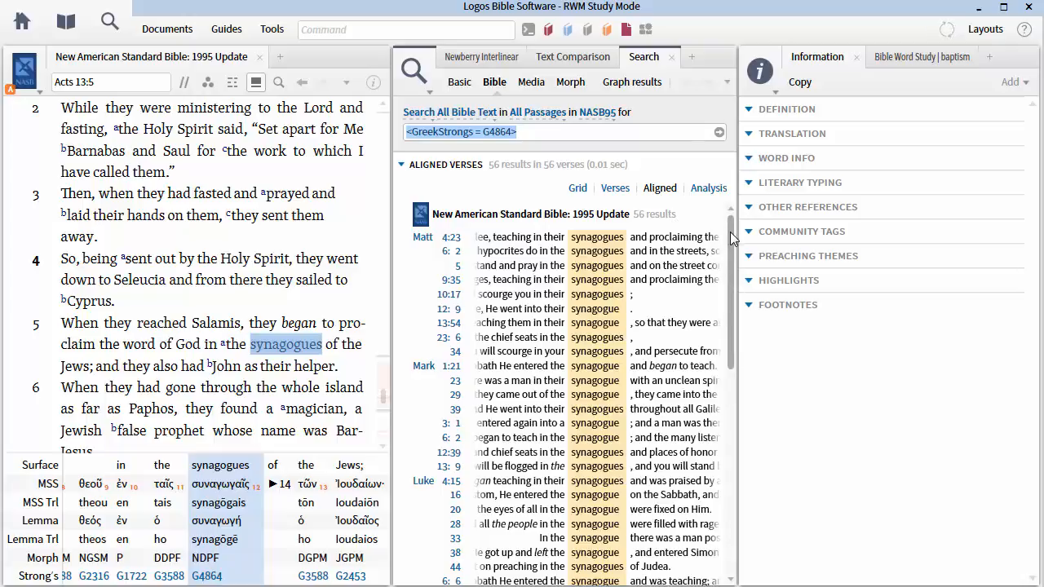
pyautogui.scroll(-3)
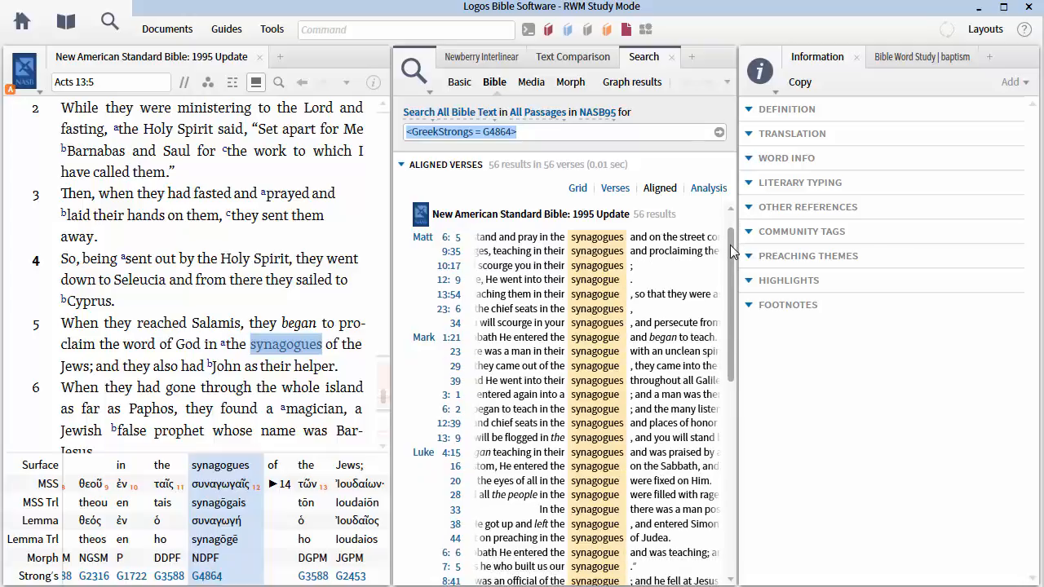
pyautogui.scroll(-3)
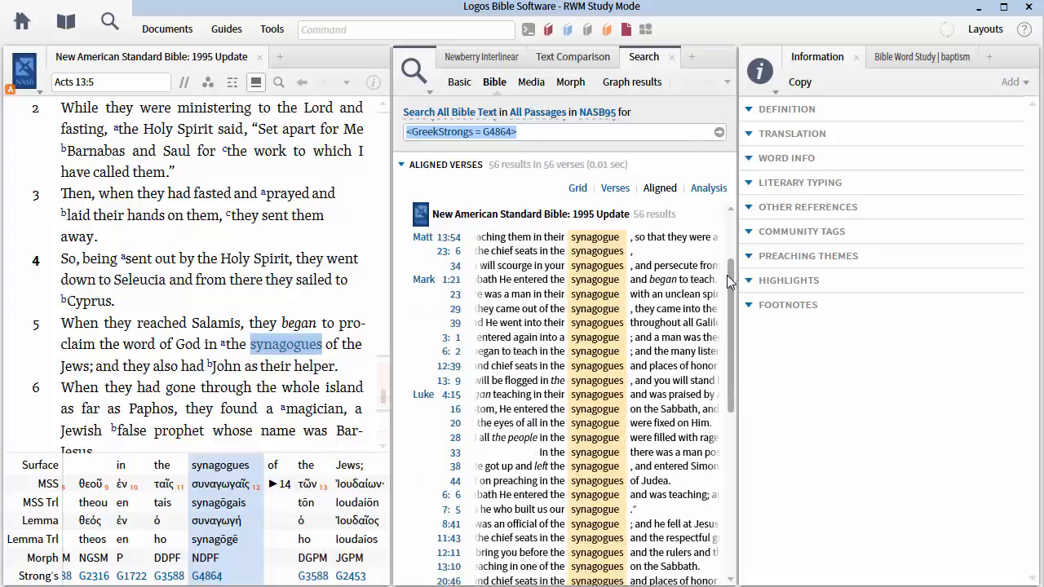
pyautogui.scroll(-3)
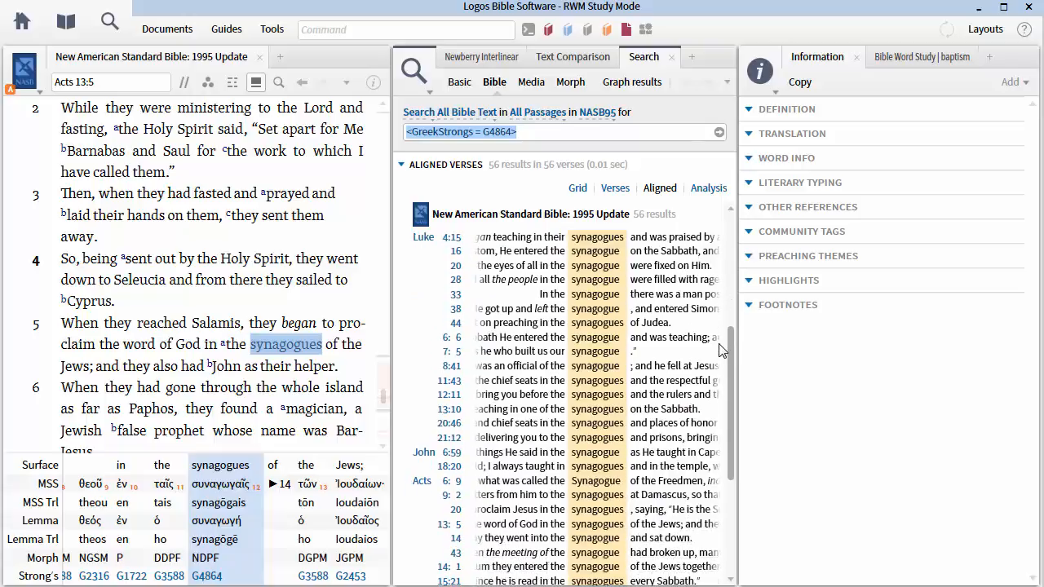
pyautogui.scroll(-3)
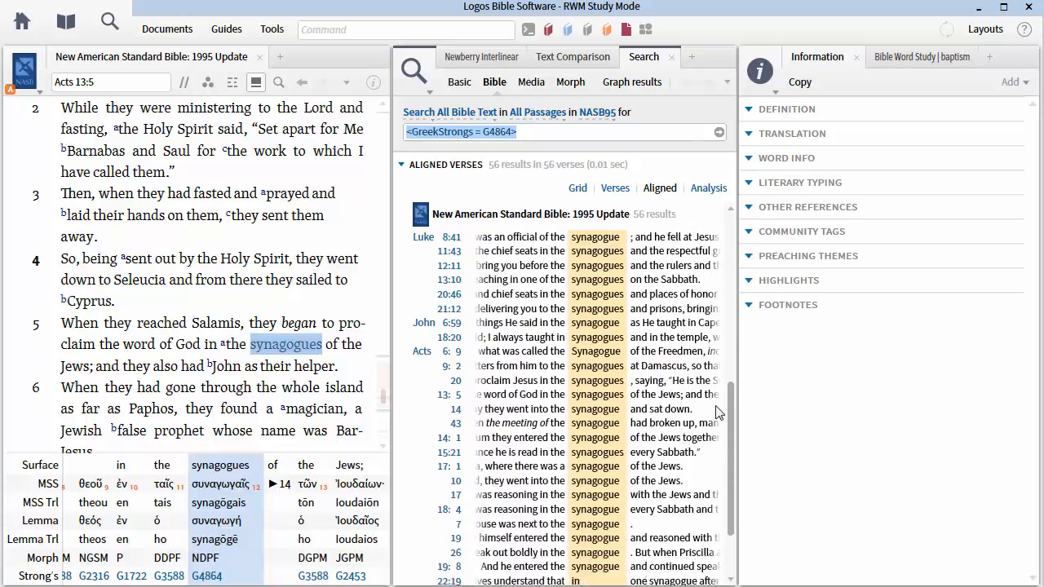
pyautogui.scroll(-3)
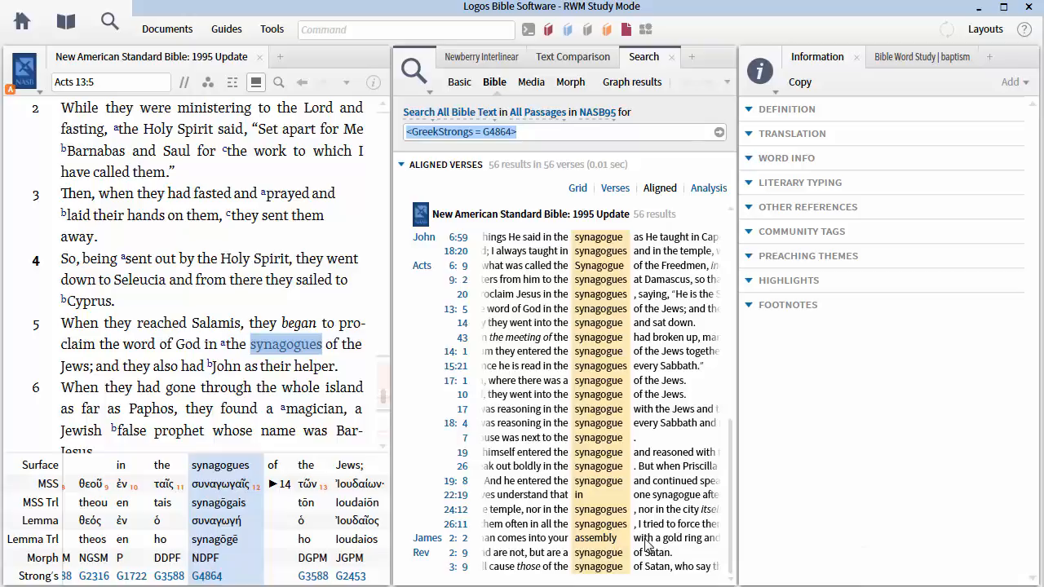
pyautogui.moveTo(748, 548)
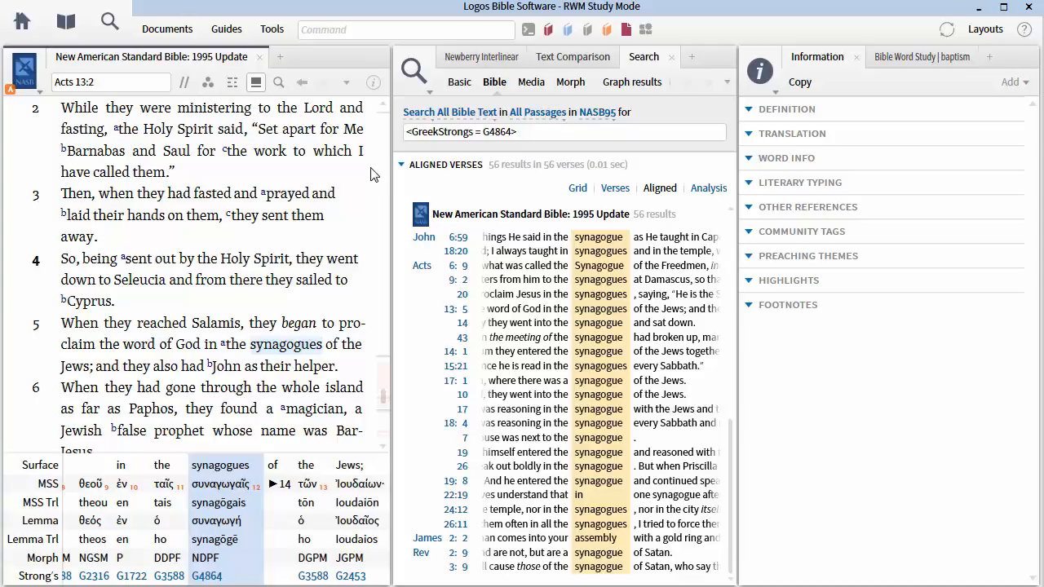
# - Select Acts 13:5 so the Information panel lists its Other References and Footnotes
pyautogui.scroll(-3)
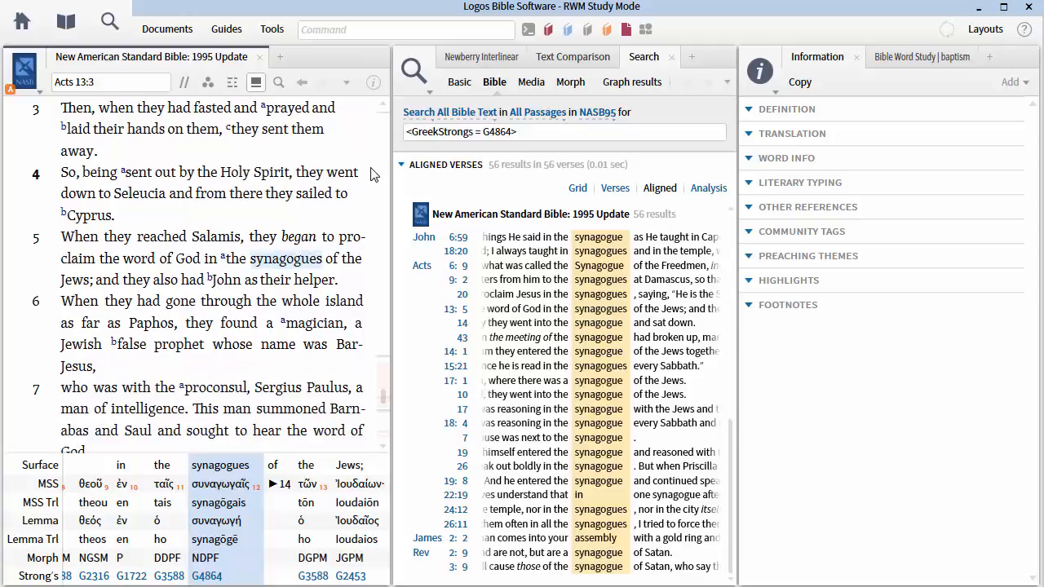
pyautogui.scroll(-3)
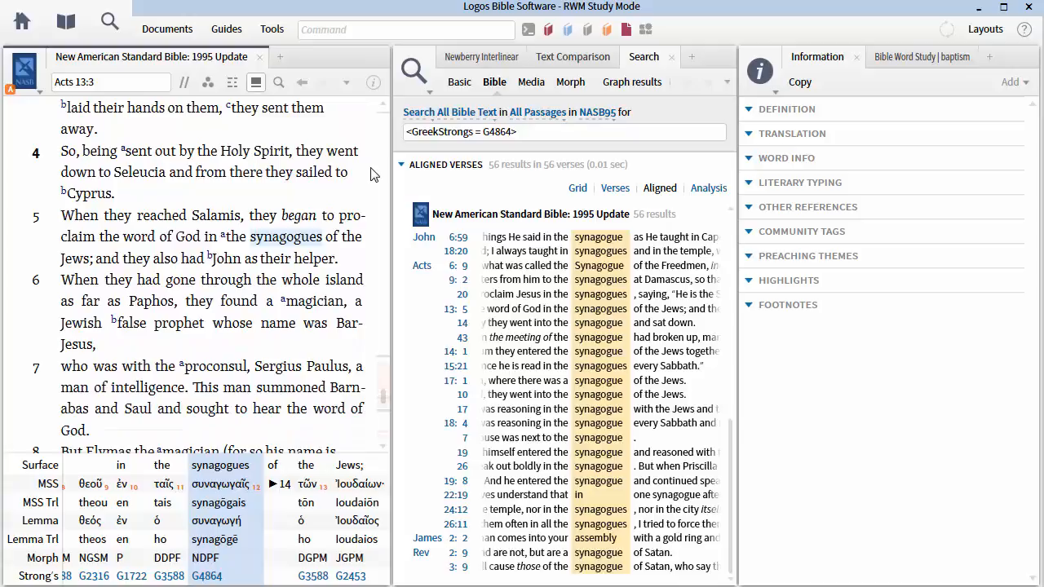
pyautogui.moveTo(229, 260)
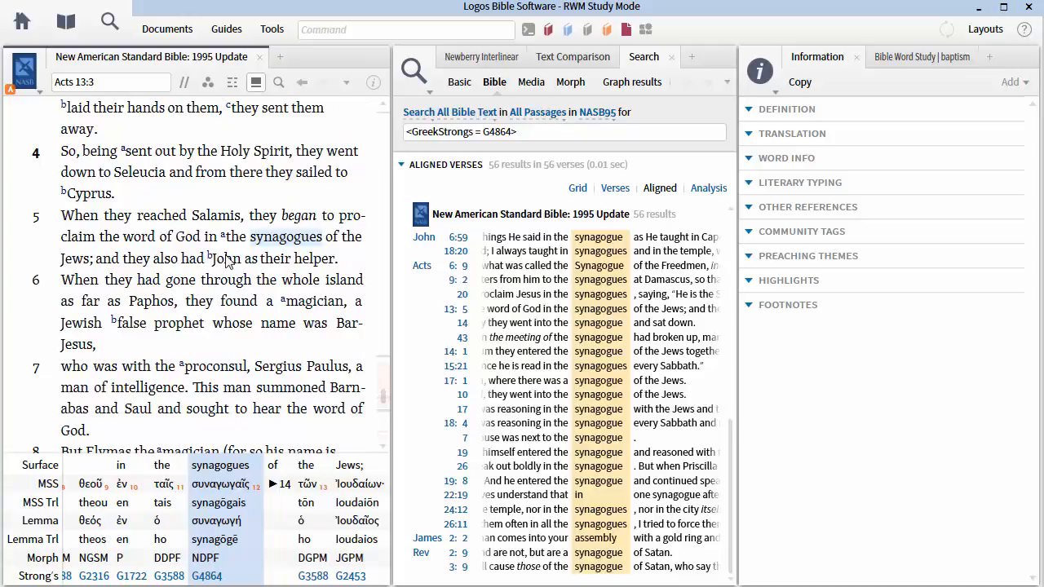
pyautogui.click(150, 300)
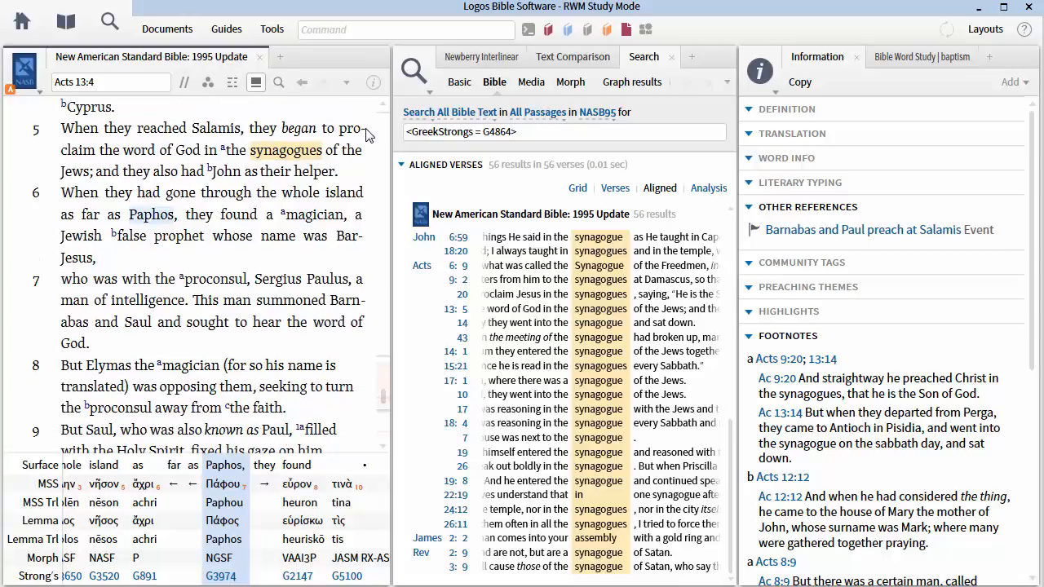
# - Select 'Bar-Jesus' in Acts 13:6 to load his definition as the false prophet Elymas
pyautogui.scroll(-3)
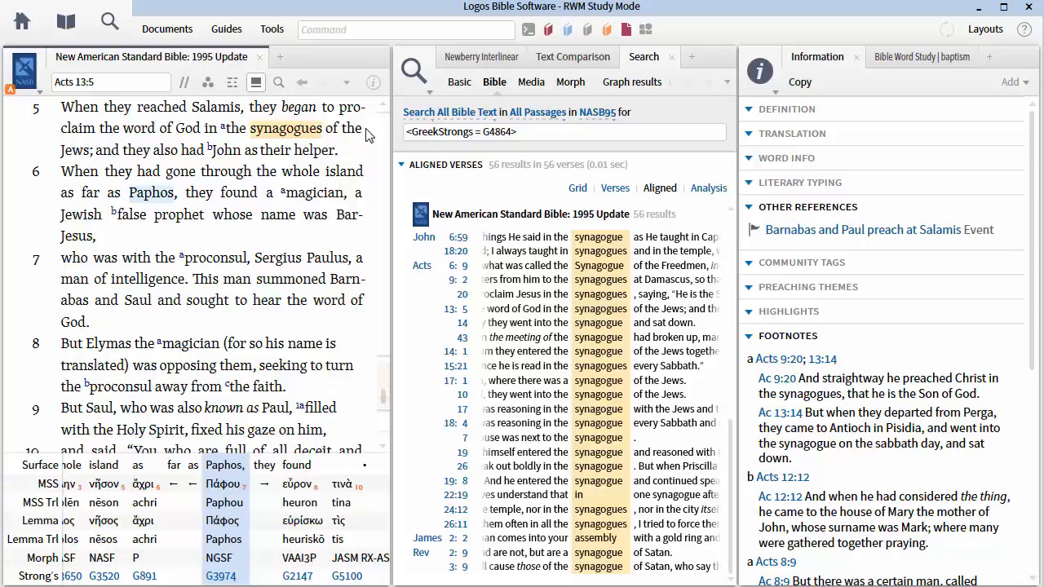
pyautogui.moveTo(349, 220)
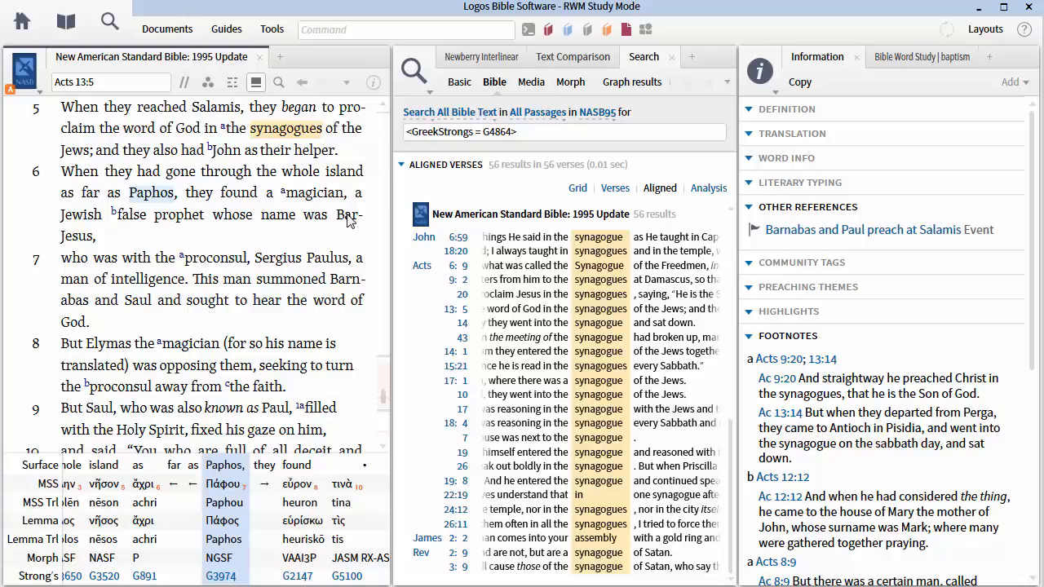
pyautogui.click(351, 216)
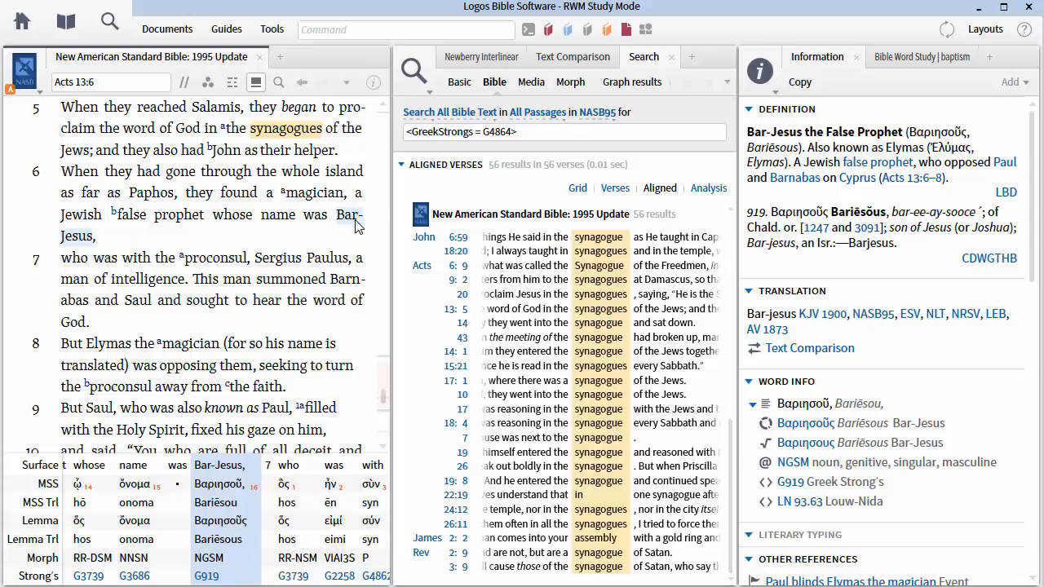
pyautogui.moveTo(237, 263)
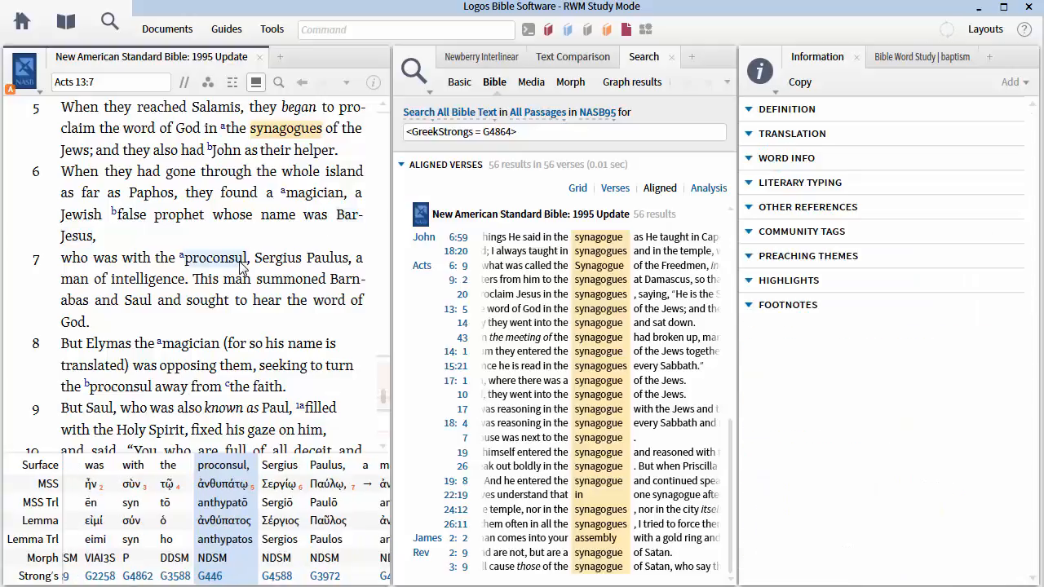
# - Look up 'proconsul' and then 'Paulus' in Acts 13:7 to read the Sergius Paulus entry
pyautogui.click(787, 107)
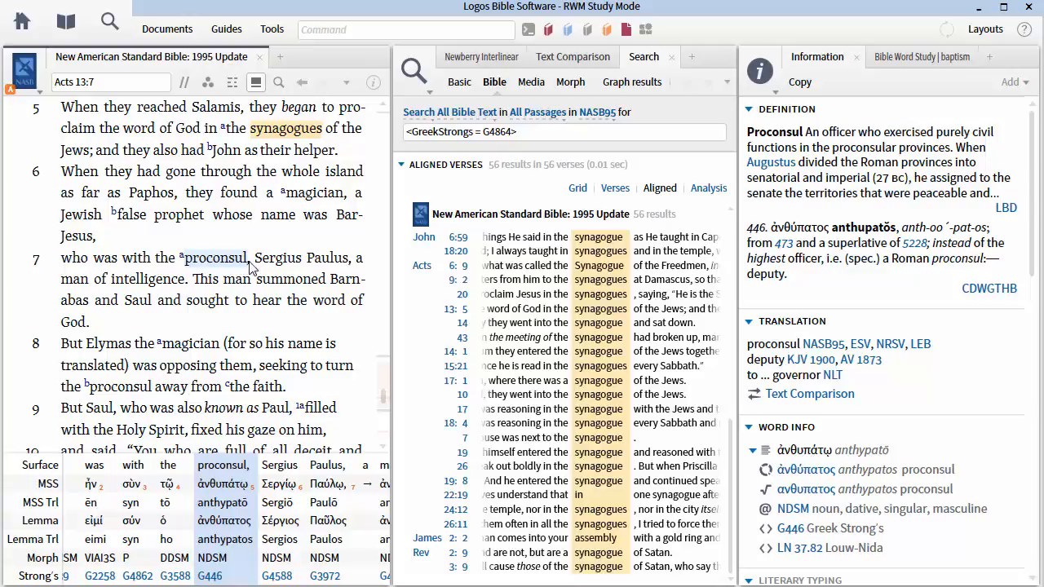
pyautogui.click(316, 257)
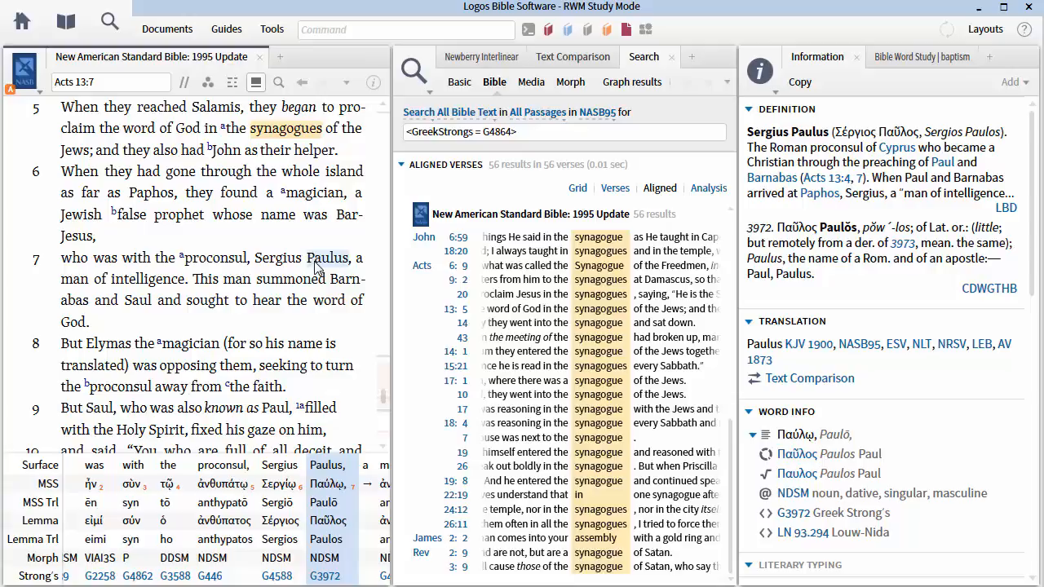
pyautogui.moveTo(359, 194)
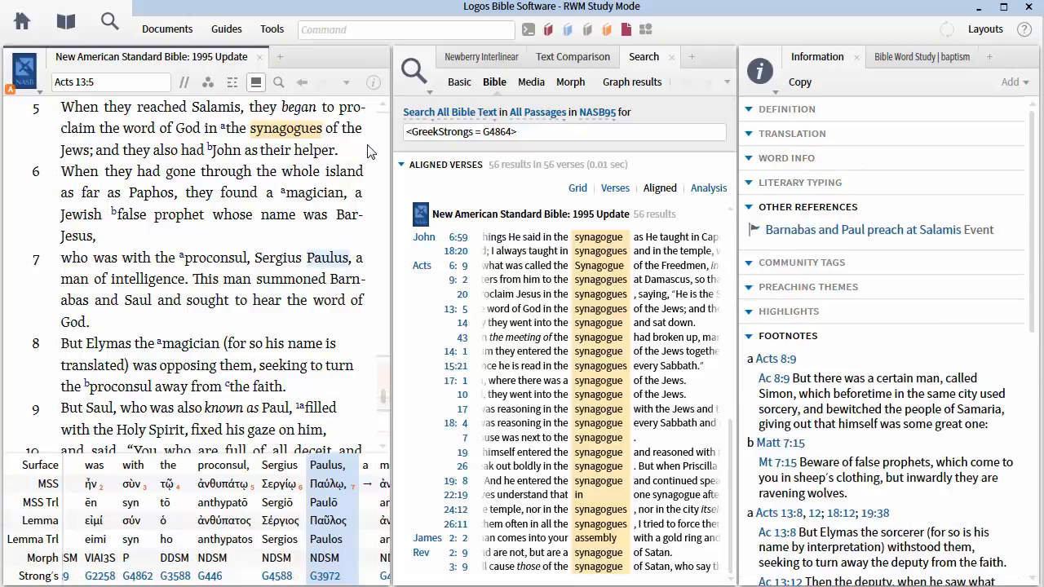
pyautogui.moveTo(197, 284)
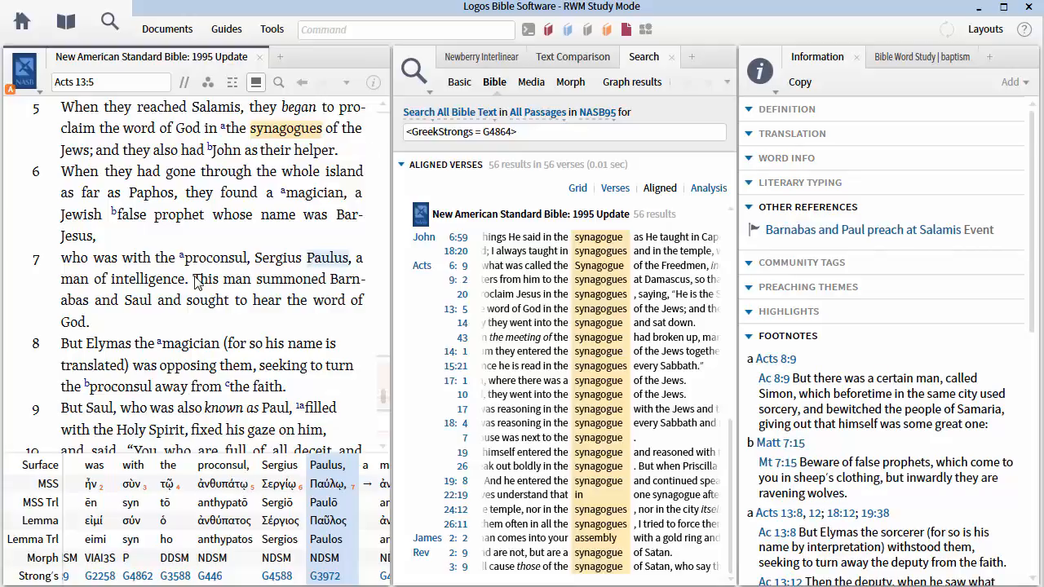
# - Select 'intelligence' in Acts 13:7 to show its Greek συνετῷ, Strong's G4908, beside the G4864 results
pyautogui.click(150, 277)
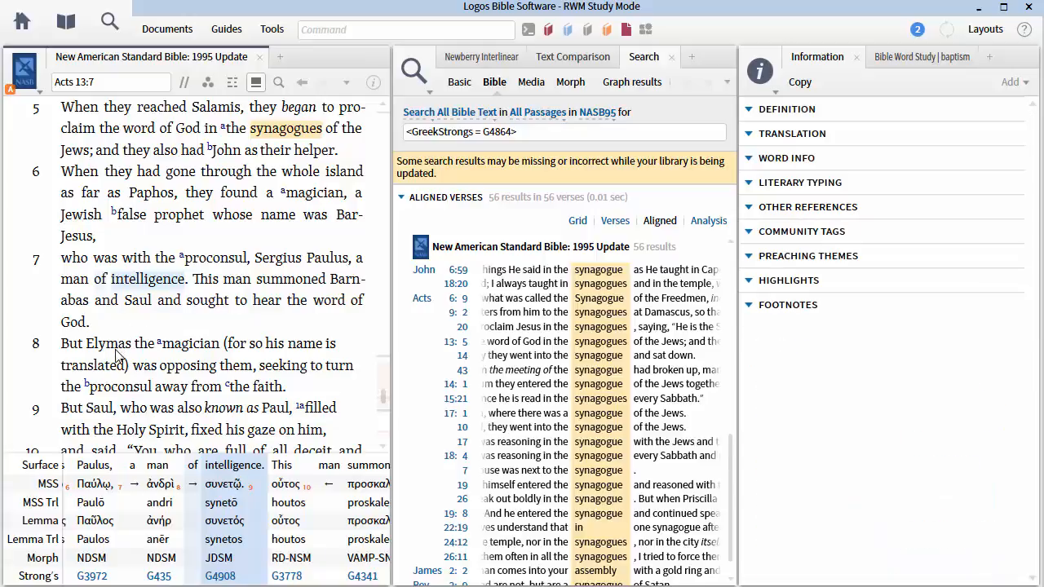
# - Select 'Elymas' in Acts 13:8 to show its definition and Greek lemma Ἐλύμας, G1681
pyautogui.click(108, 343)
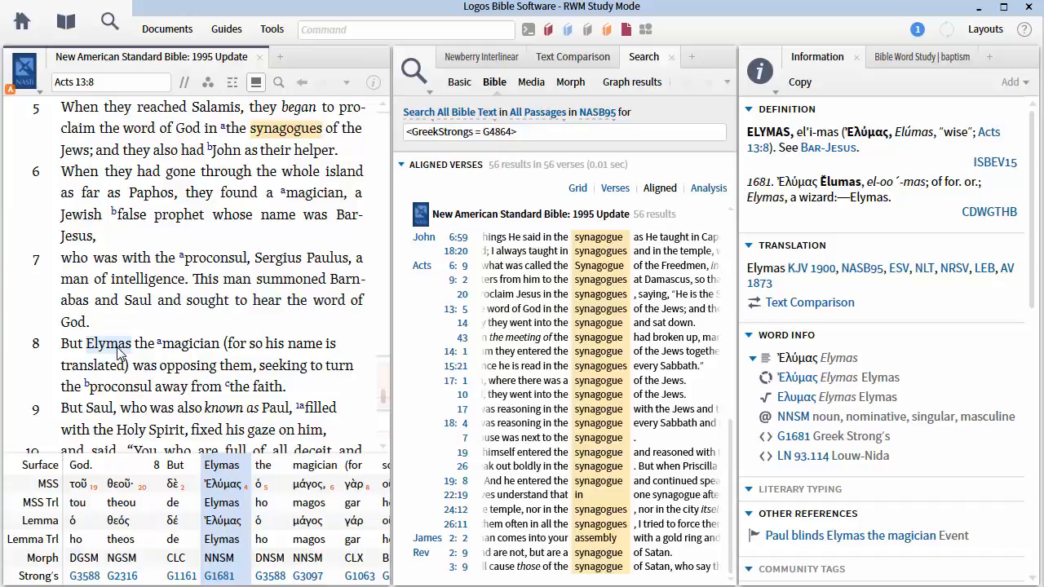
pyautogui.moveTo(331, 310)
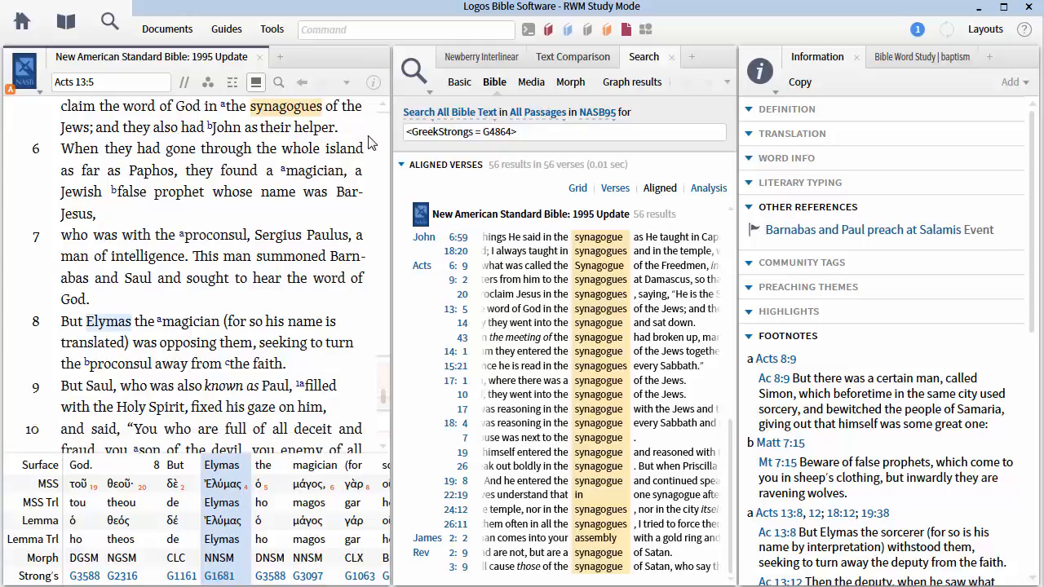
# - Scroll the NASB pane down to bring Acts 13:8–12 into view
pyautogui.scroll(-3)
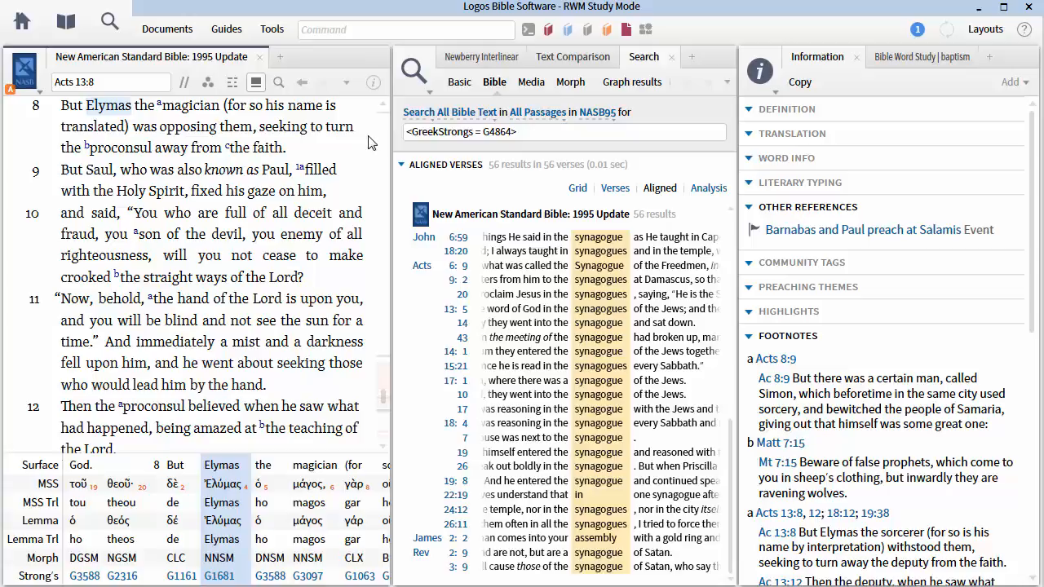
# - Read Acts 13 down to verse 13, then start a passage lookup for Romans in the reference box
pyautogui.scroll(-3)
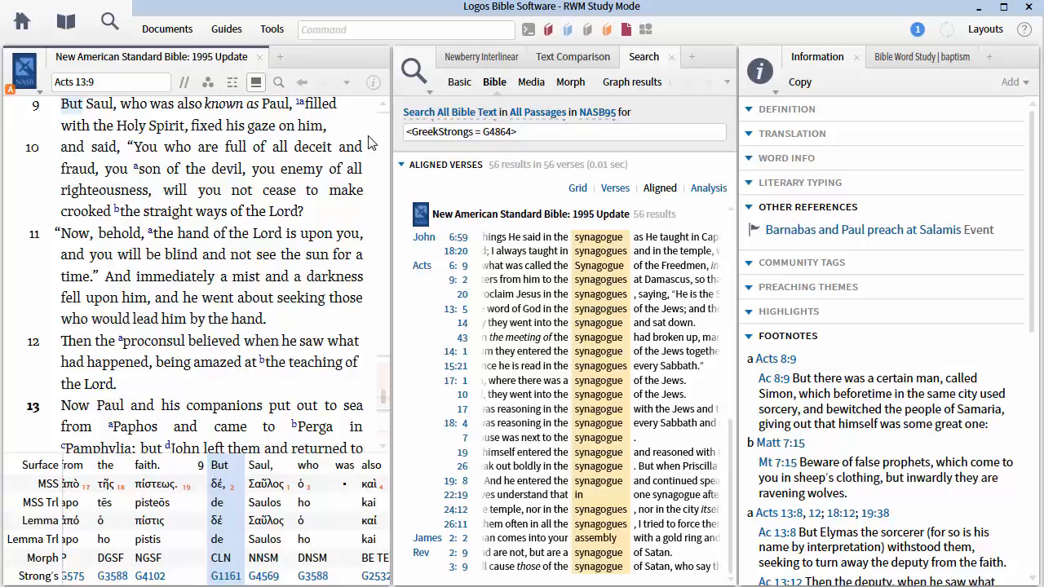
pyautogui.scroll(-3)
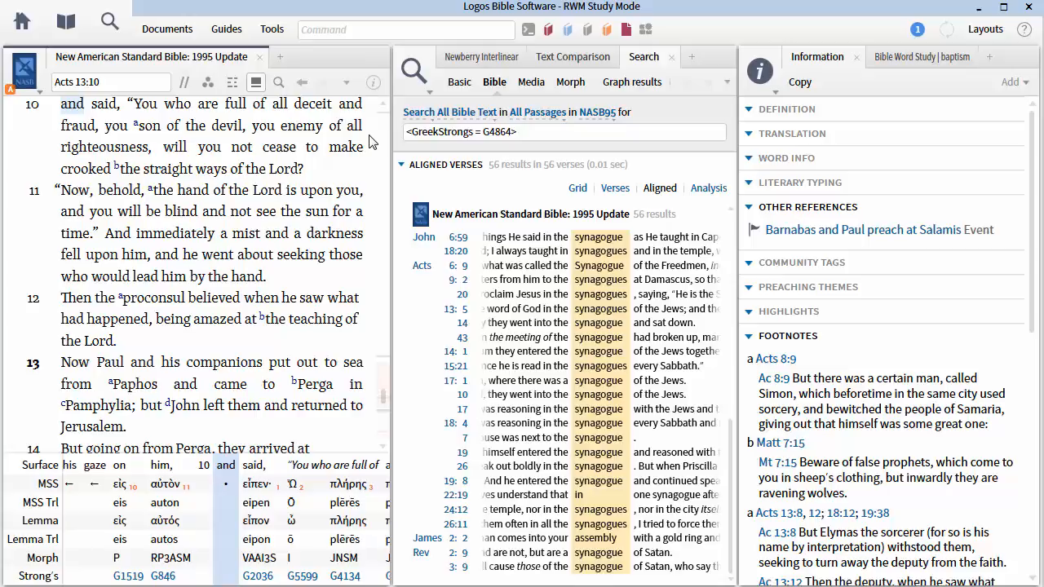
pyautogui.moveTo(285, 103)
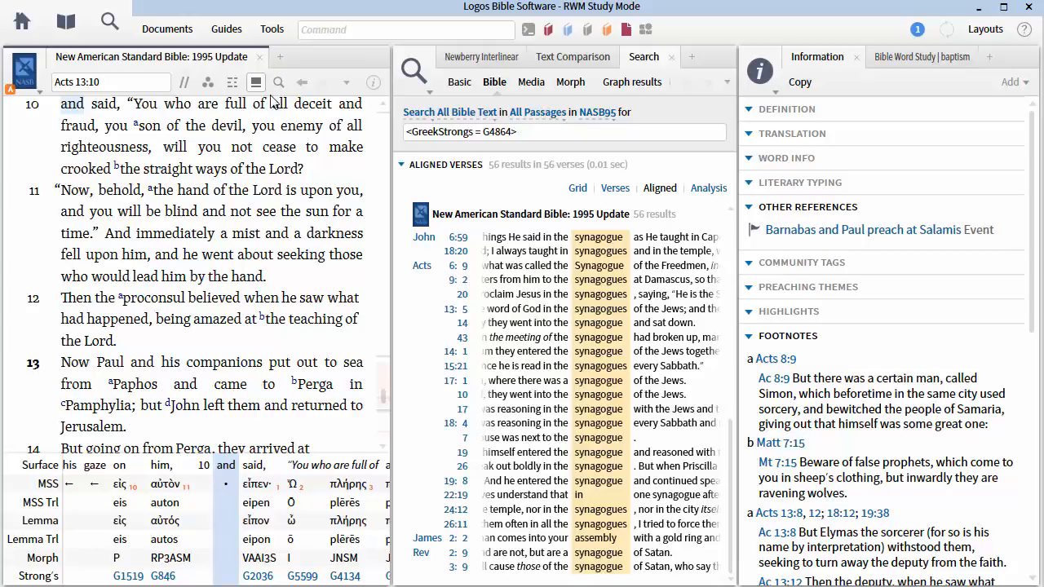
pyautogui.click(110, 81)
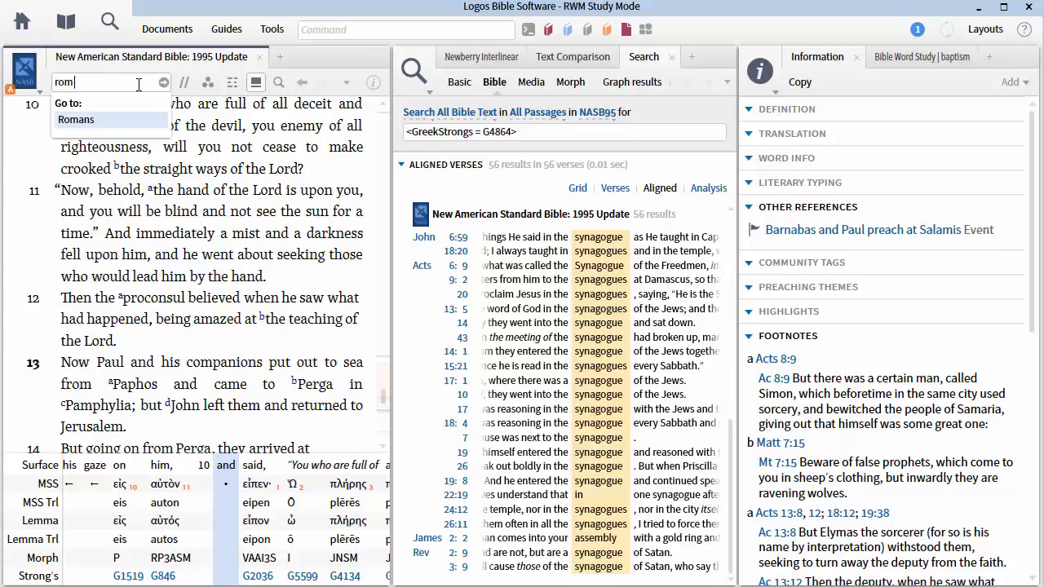
# - Go to Romans 11:25, look up 'hardening' (πώρωσις, G4457), then enter 'acts 13' to return
pyautogui.write('11:25')
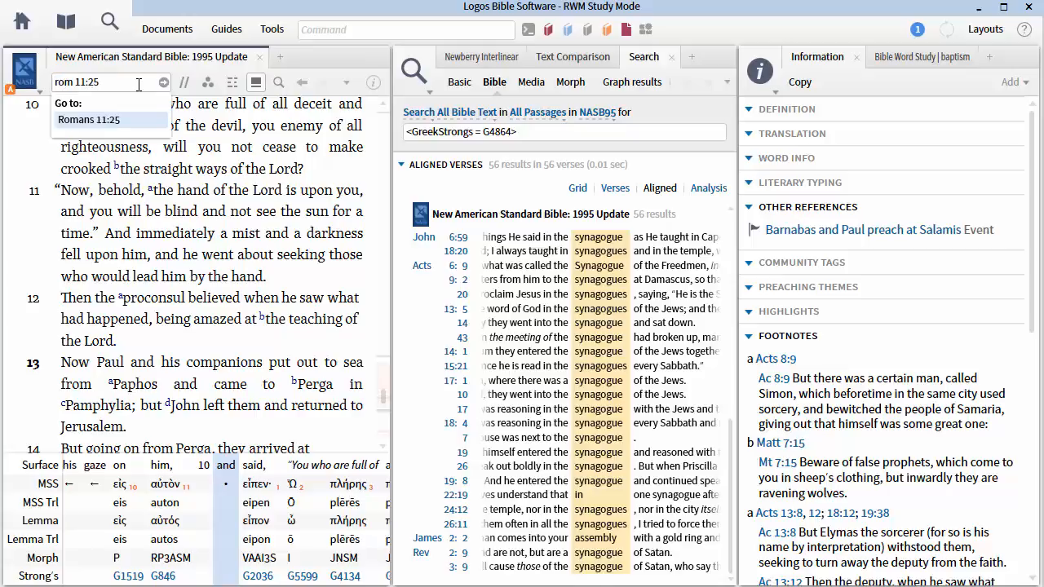
pyautogui.click(89, 119)
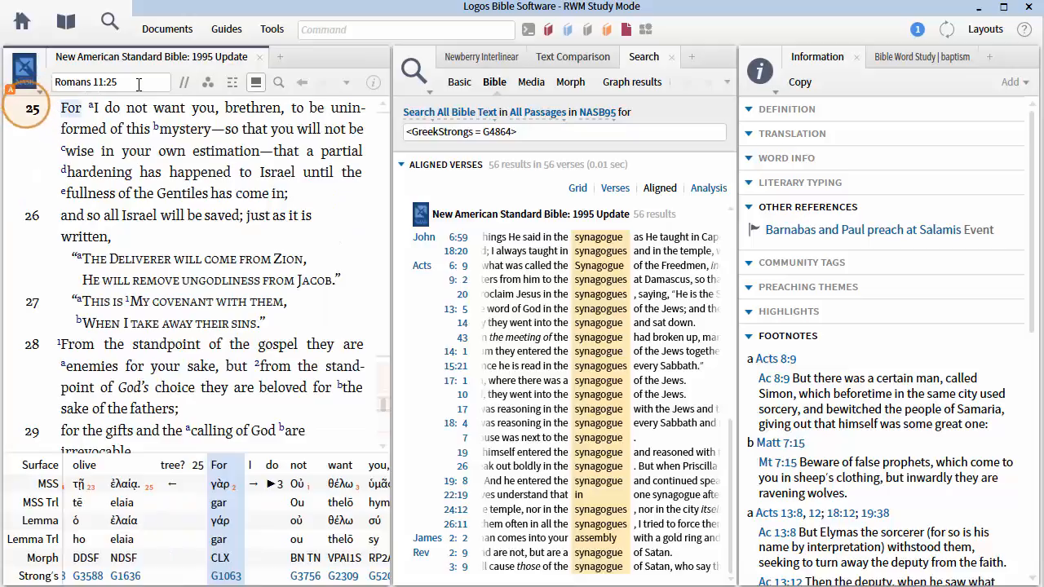
pyautogui.moveTo(117, 181)
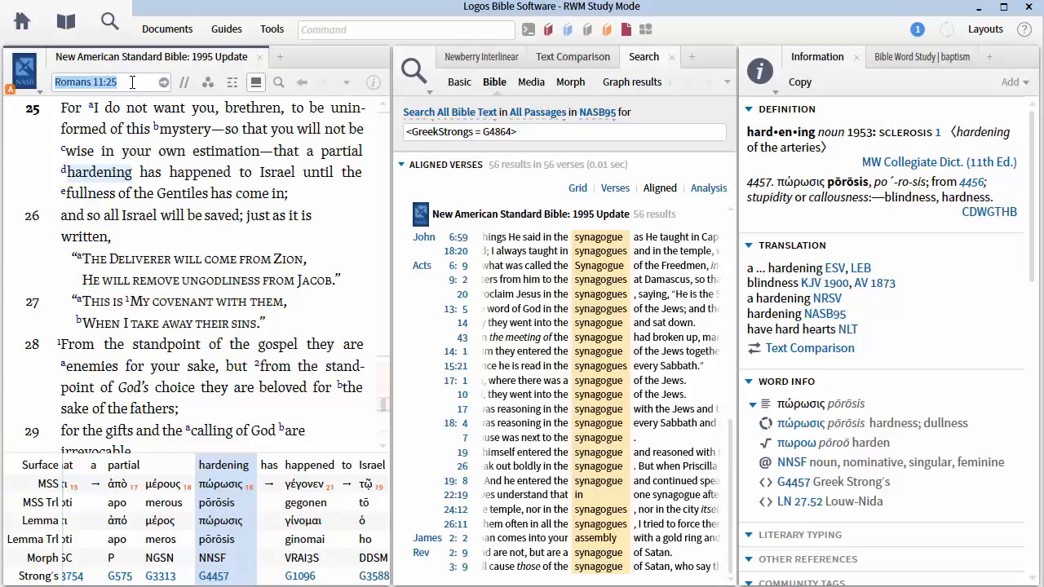
pyautogui.write('acts 13')
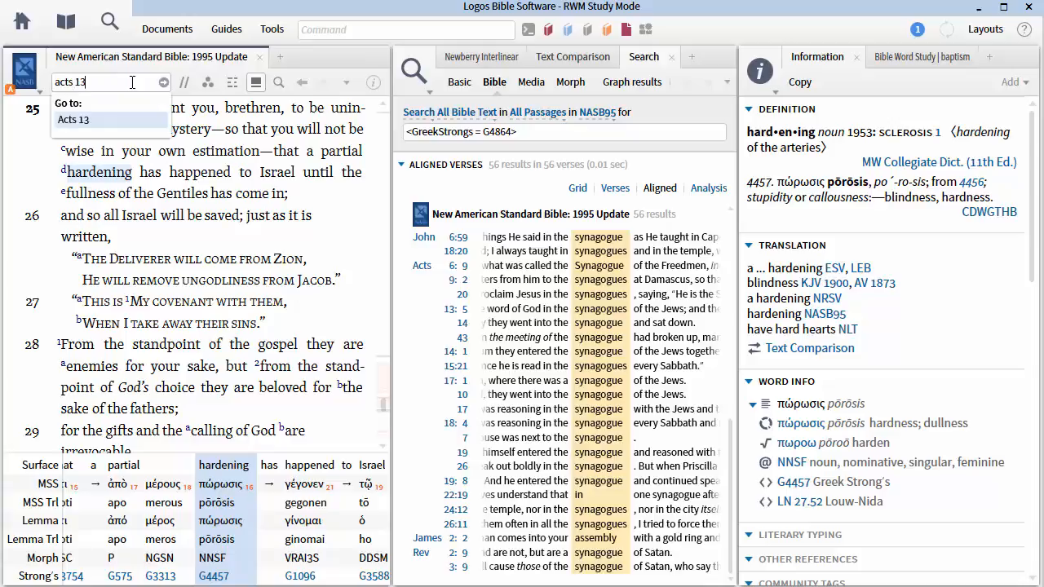
# - Return to Acts 13, select verse 10, and scroll down to verses 13–16 about Pisidian Antioch
pyautogui.click(74, 119)
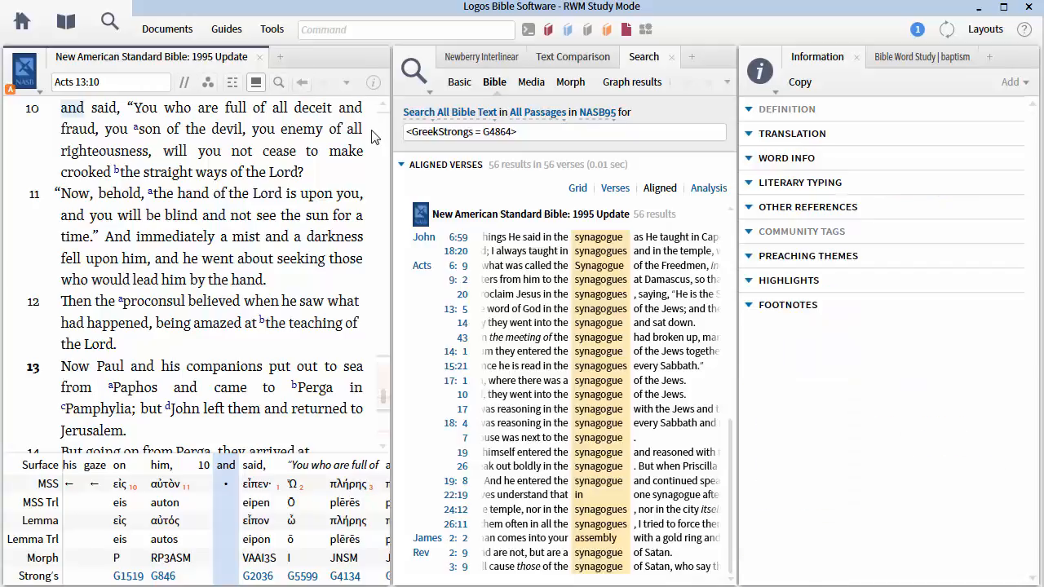
pyautogui.click(807, 205)
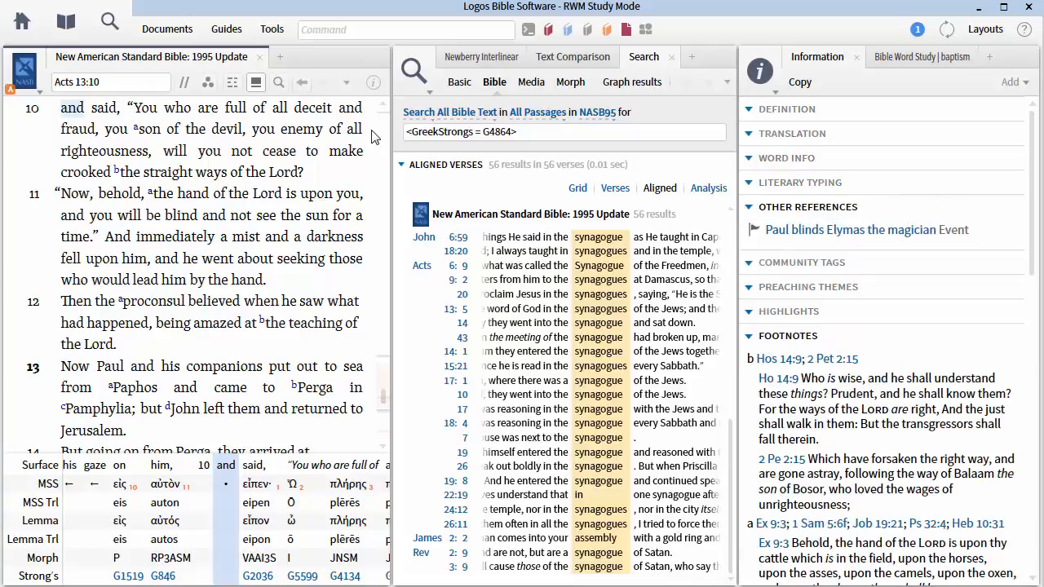
pyautogui.scroll(-3)
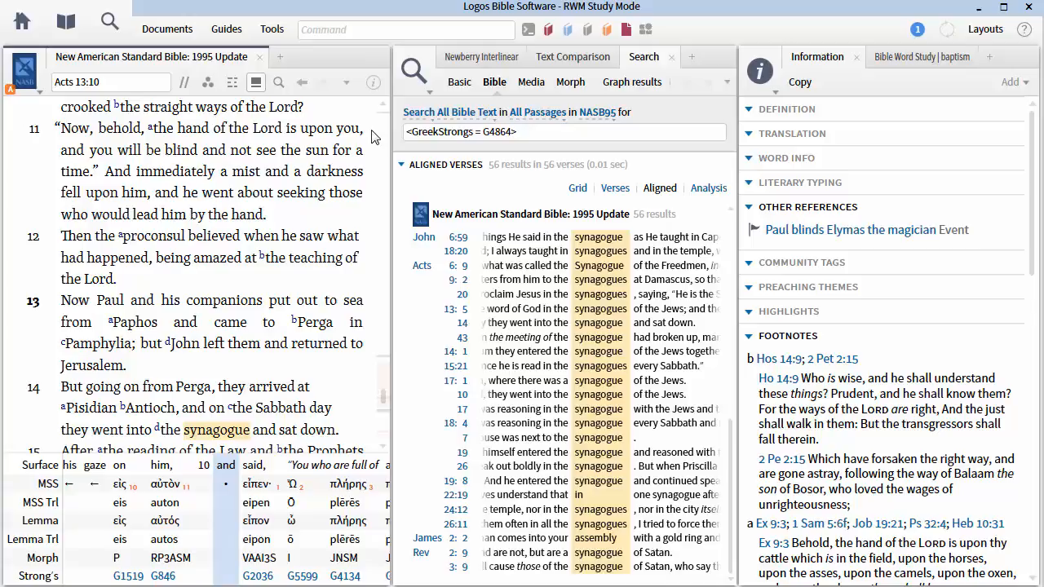
pyautogui.scroll(-3)
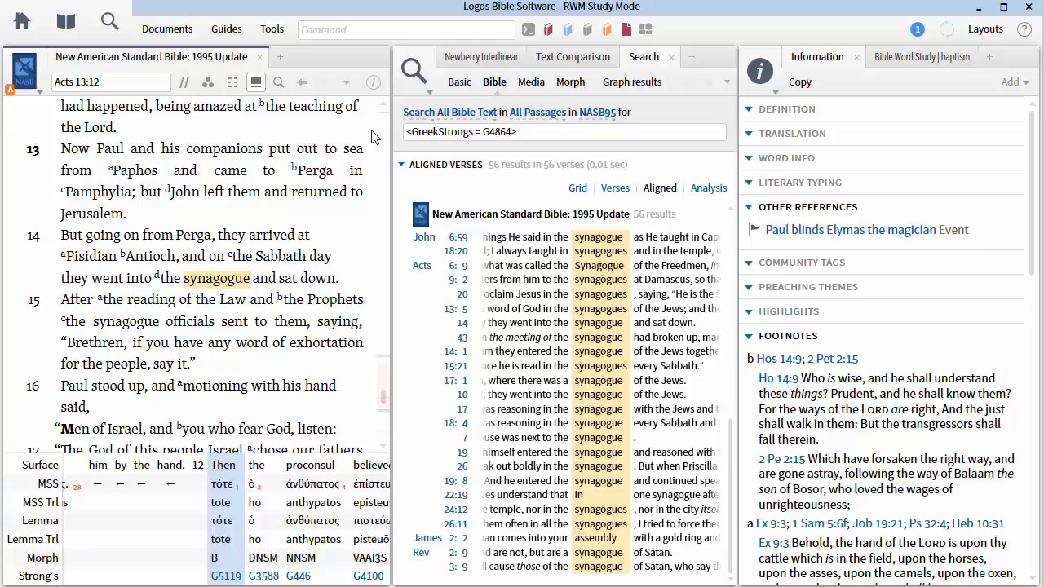
# - Scroll the NASB down to Acts 13:14–18, where Paul addresses those who fear God
pyautogui.scroll(-3)
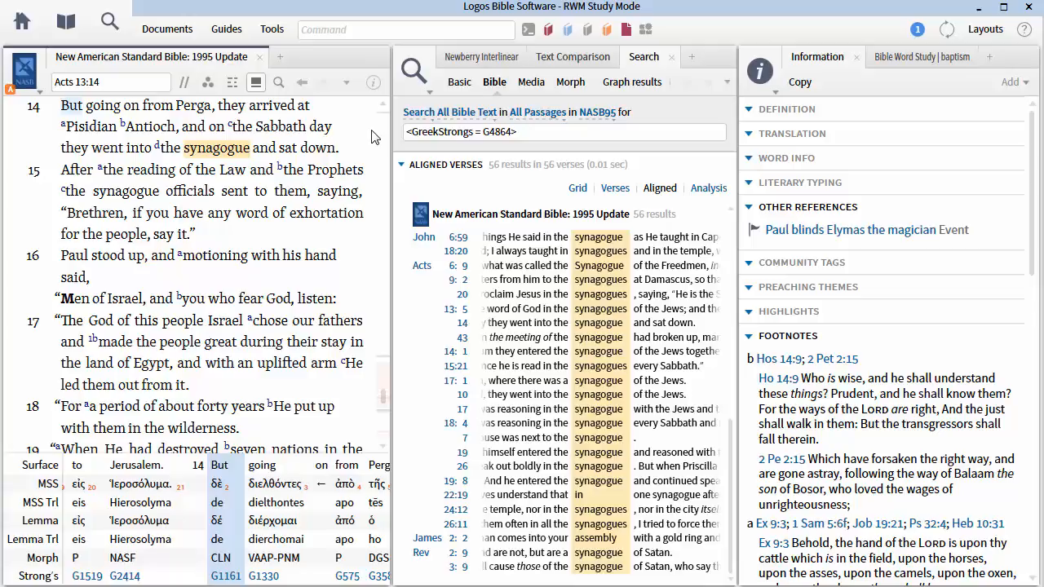
pyautogui.moveTo(274, 275)
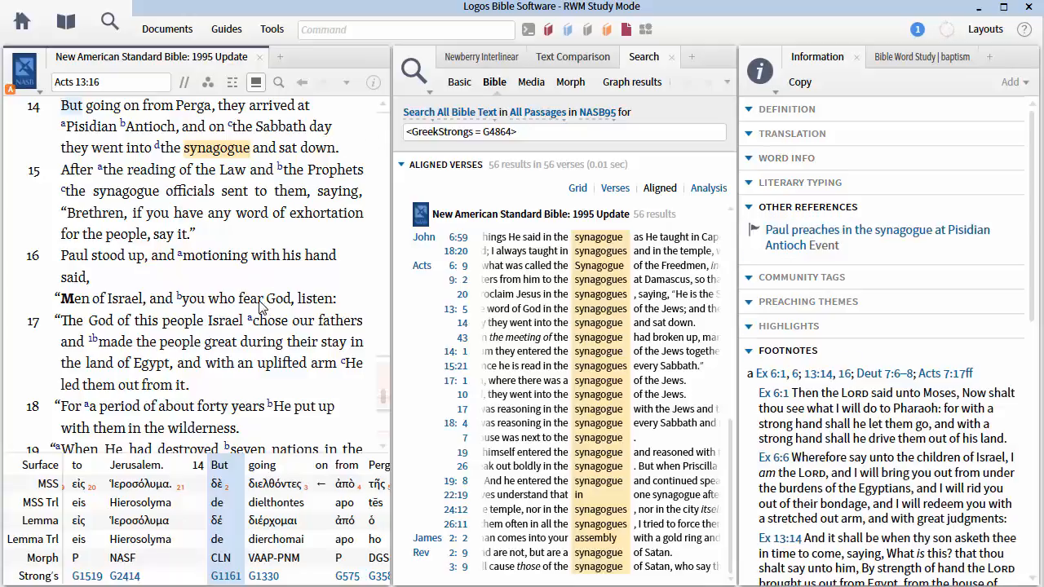
# - Look up 'fear' in Acts 13:16 and 'He put up with' in verse 18, then move to Text Comparison
pyautogui.click(251, 296)
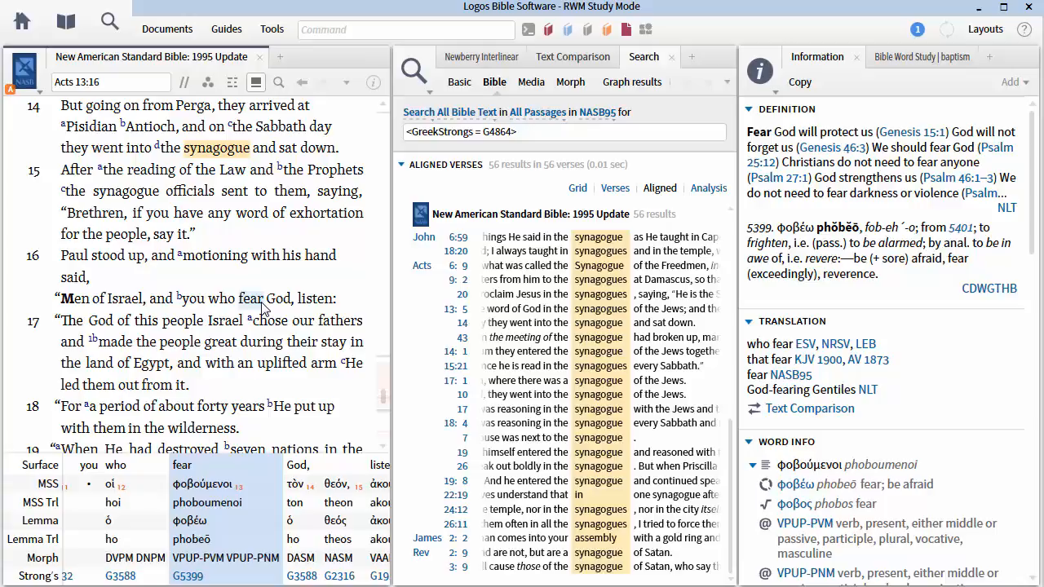
pyautogui.moveTo(352, 189)
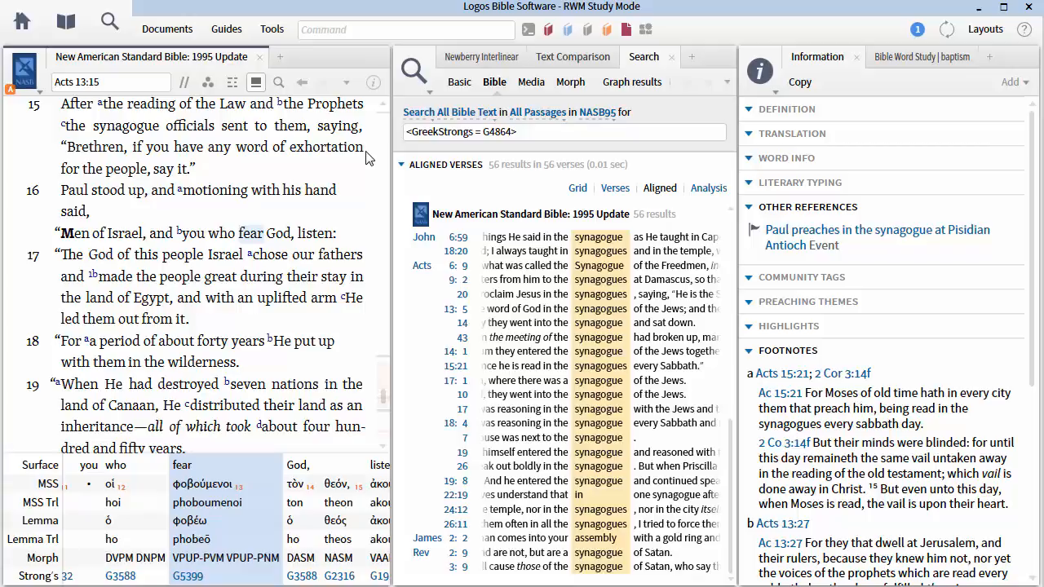
pyautogui.scroll(-3)
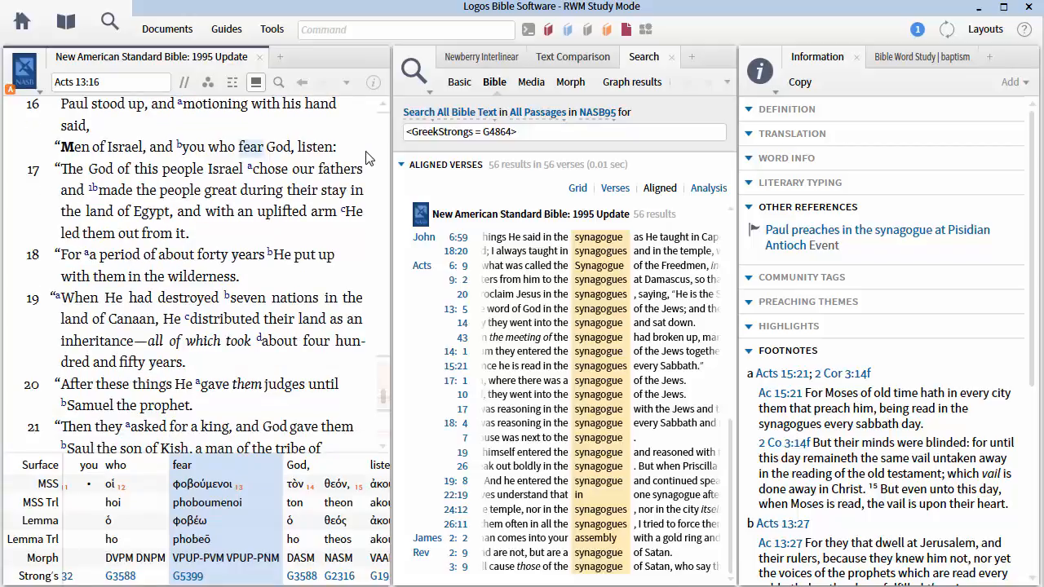
pyautogui.moveTo(318, 221)
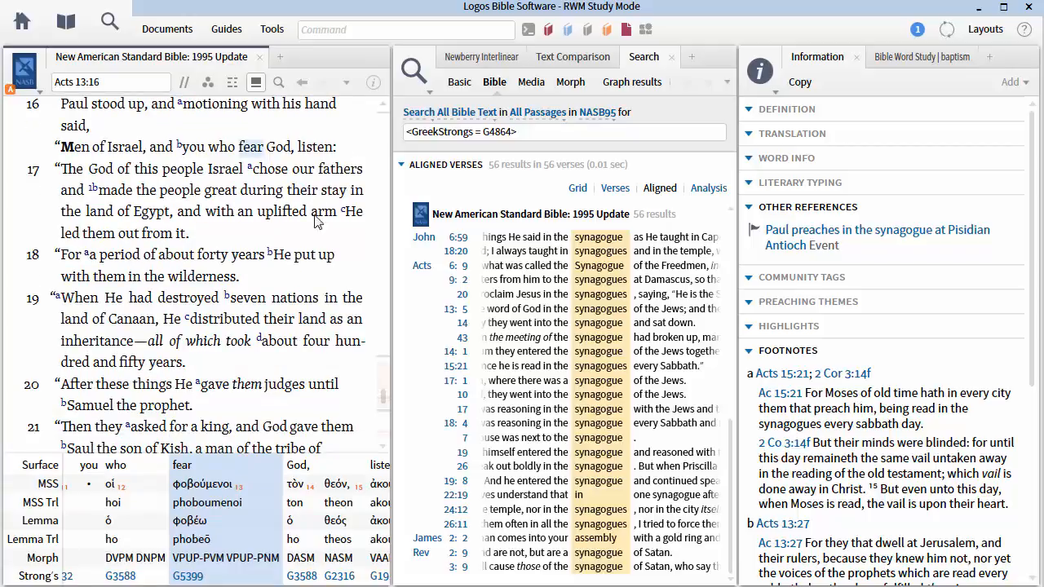
pyautogui.click(313, 255)
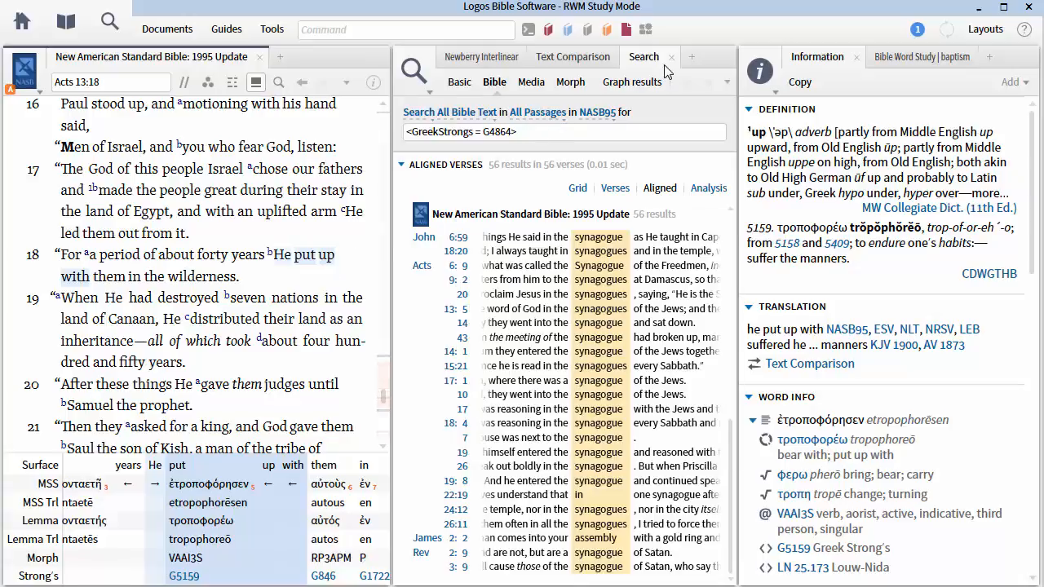
pyautogui.click(594, 56)
pyautogui.write('a')
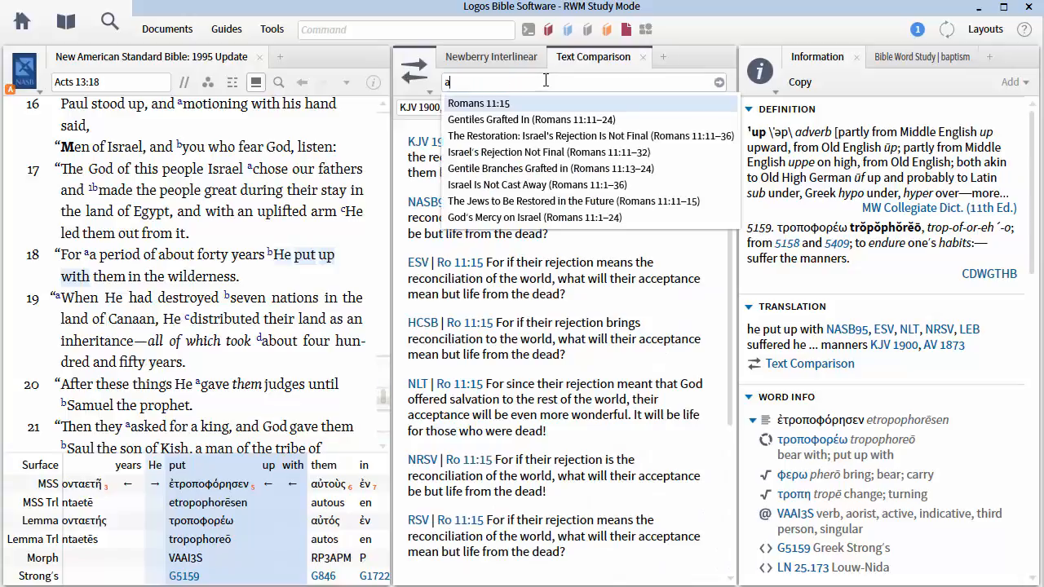
# - Compare Acts 13:18 across ten English translations in the Text Comparison panel
pyautogui.write('cts 13:18')
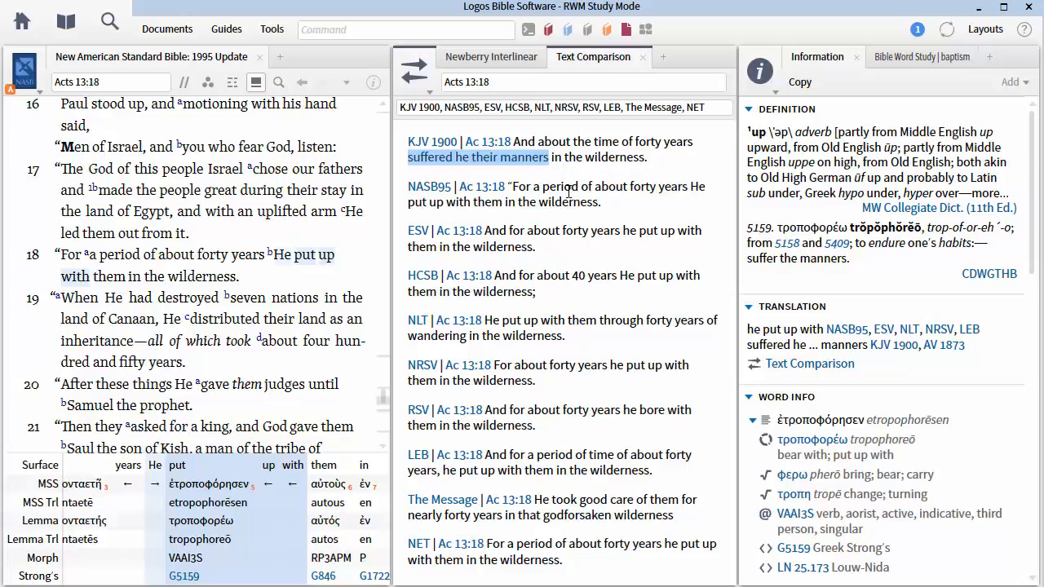
pyautogui.moveTo(432, 205)
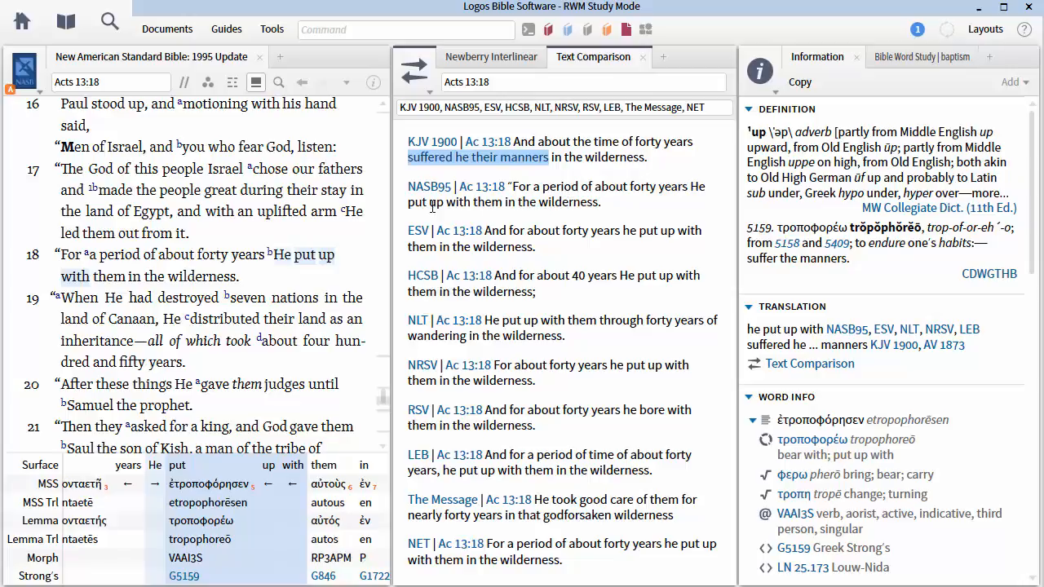
pyautogui.moveTo(372, 153)
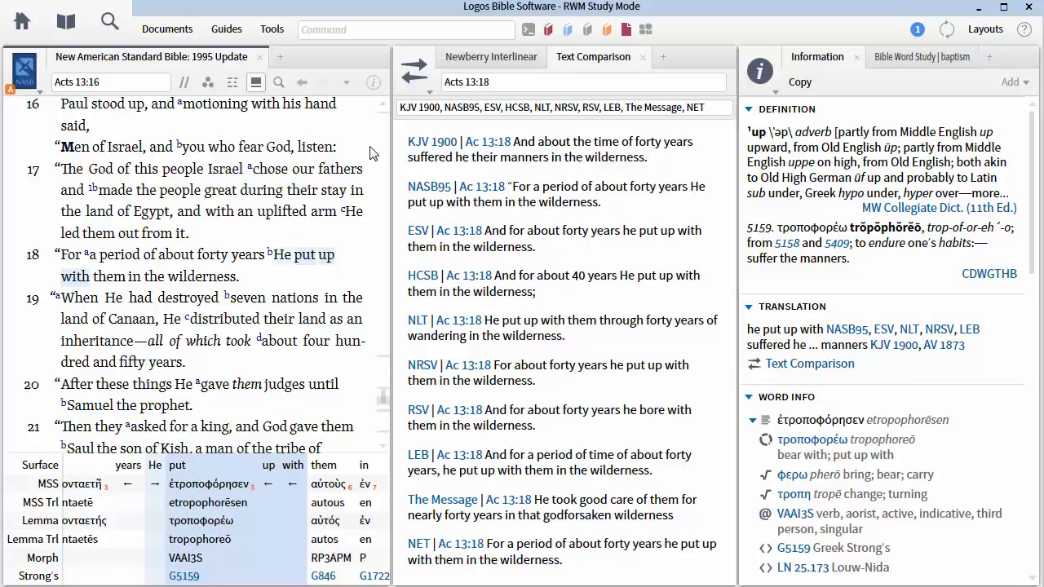
pyautogui.moveTo(196, 108)
pyautogui.write('d')
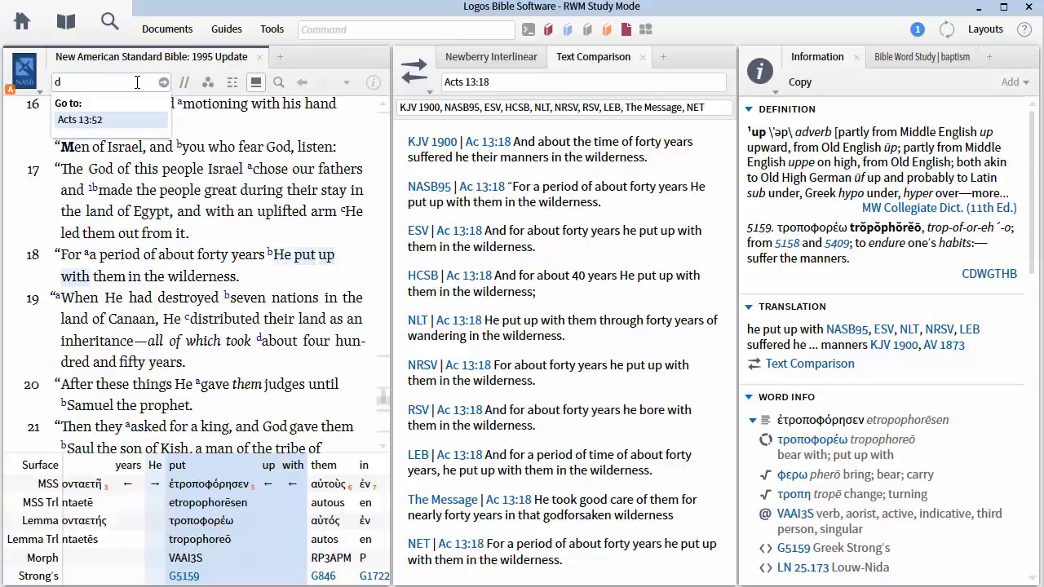
# - Go to Deuteronomy 7:1 in the NASB, then begin a return lookup to Acts
pyautogui.write('eu 7')
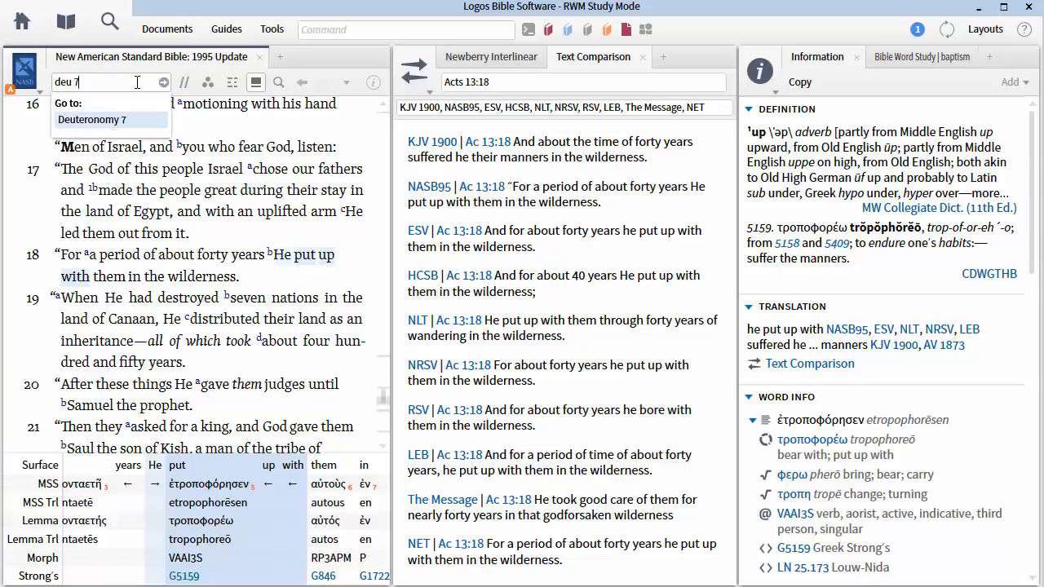
pyautogui.write(':1')
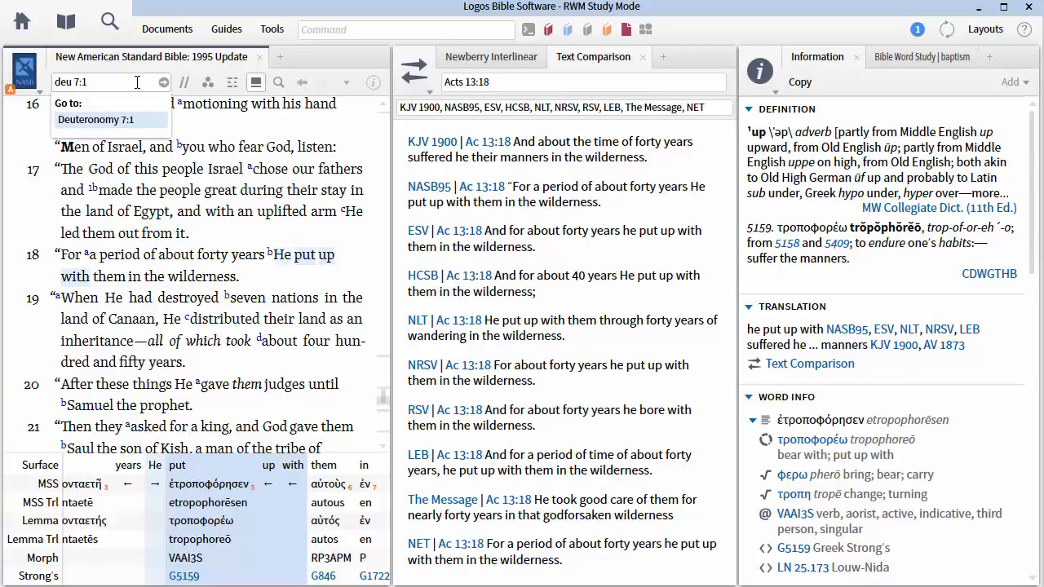
pyautogui.click(95, 119)
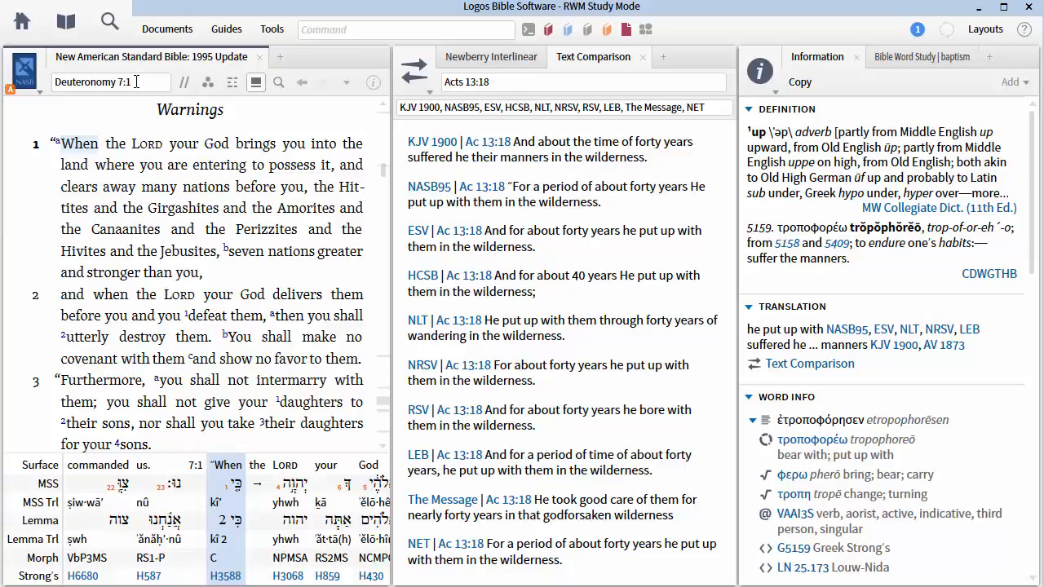
pyautogui.write('acts')
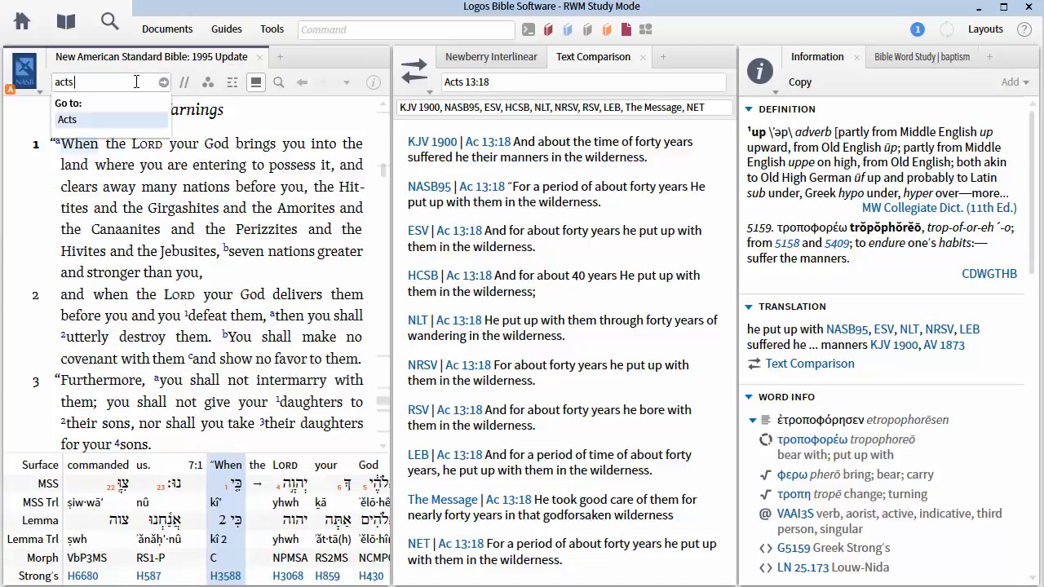
# - Return the NASB to Acts 13 and load the comparison for Acts 13:19–20
pyautogui.click(67, 119)
pyautogui.write('9')
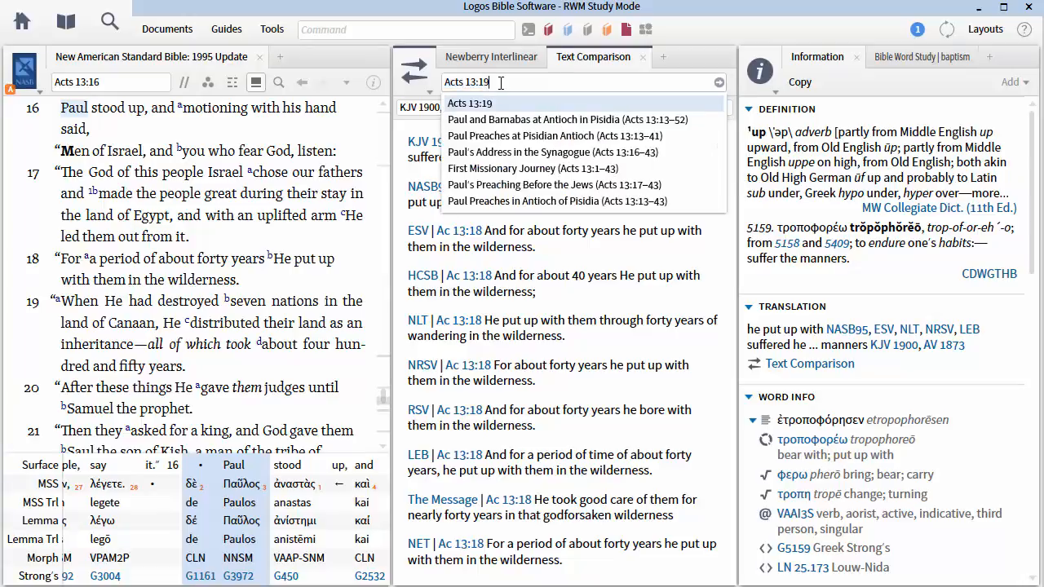
pyautogui.write('-')
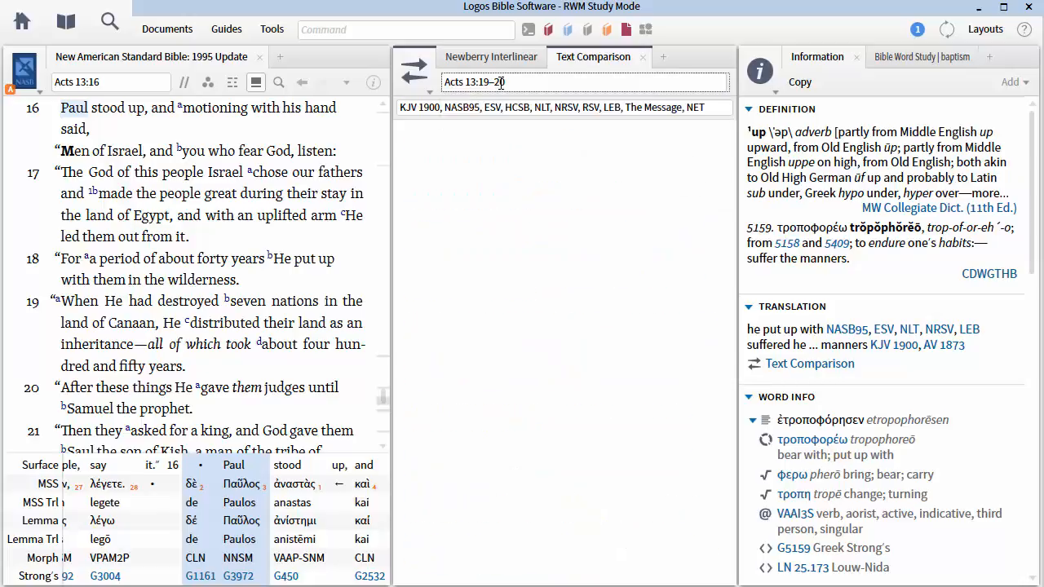
pyautogui.press('Return')
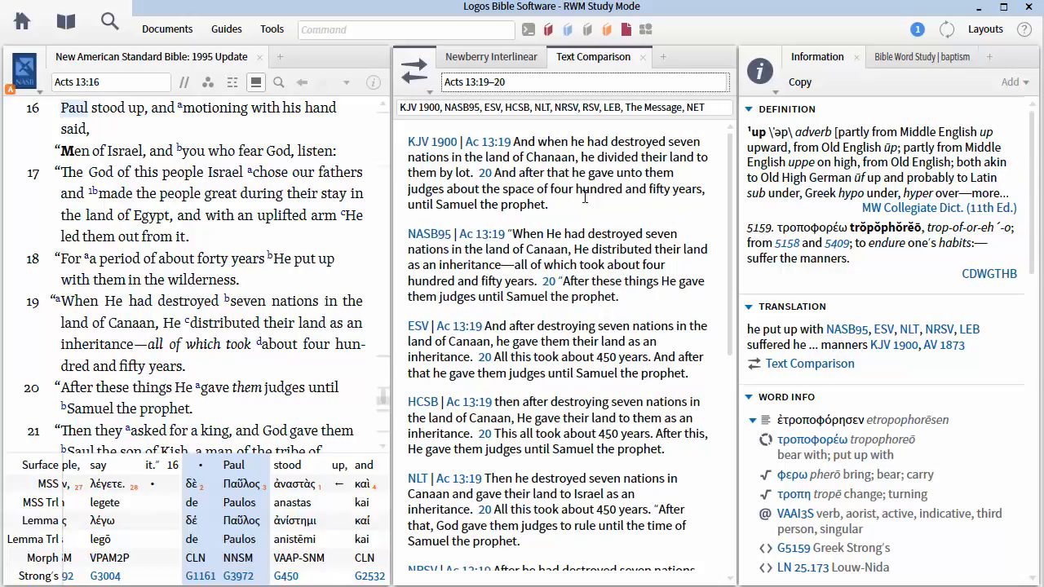
pyautogui.moveTo(603, 205)
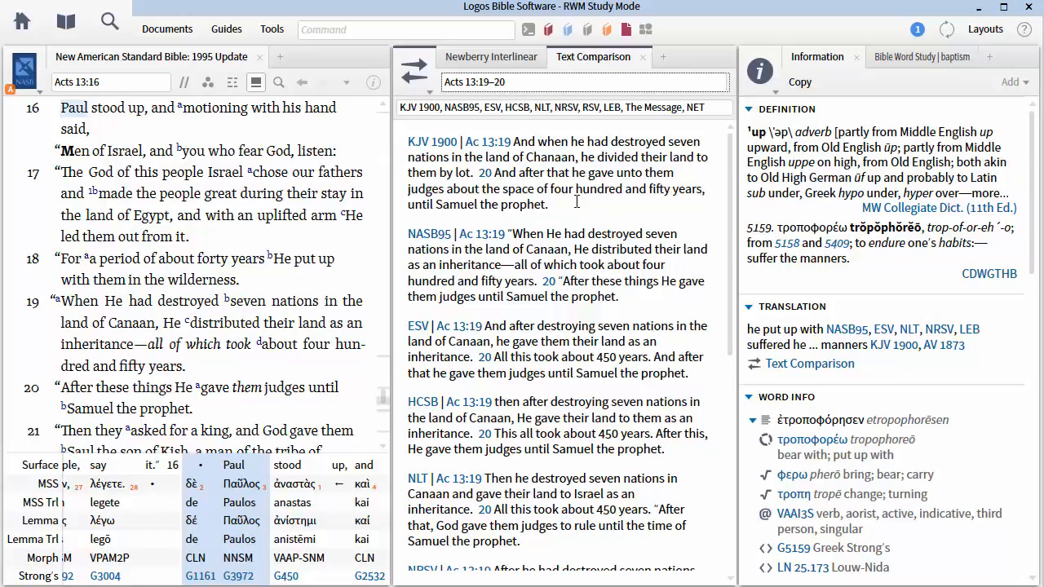
pyautogui.moveTo(370, 163)
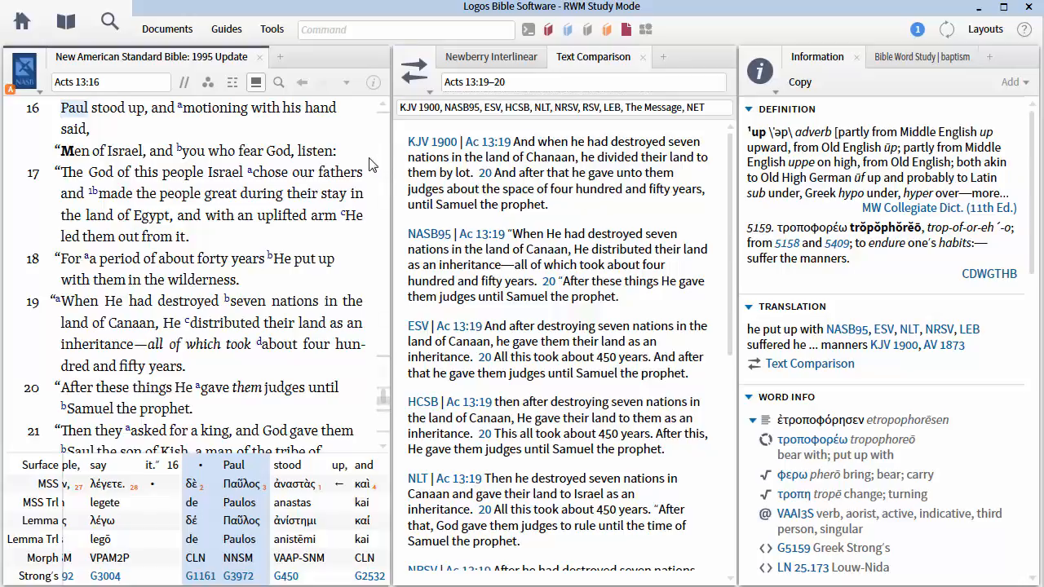
# - Scroll the NASB through Acts 13 from verse 16 until verse 21 leads the pane
pyautogui.scroll(-3)
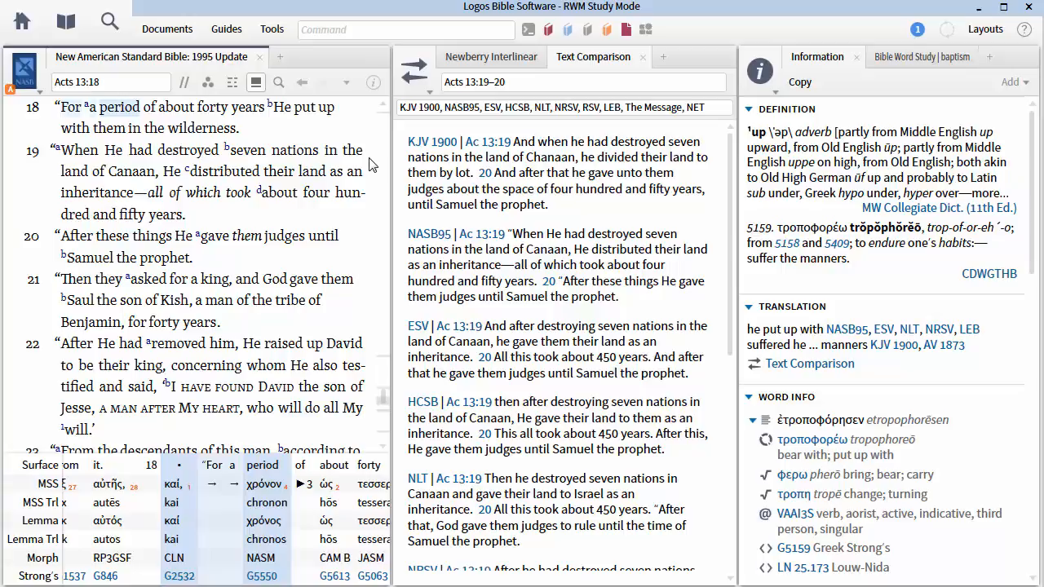
pyautogui.scroll(-3)
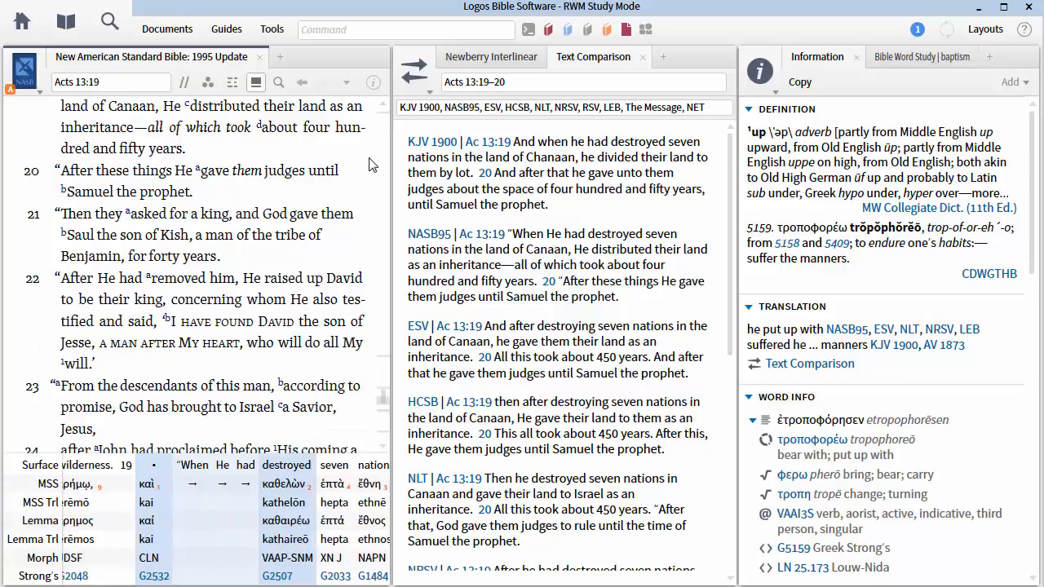
pyautogui.scroll(3)
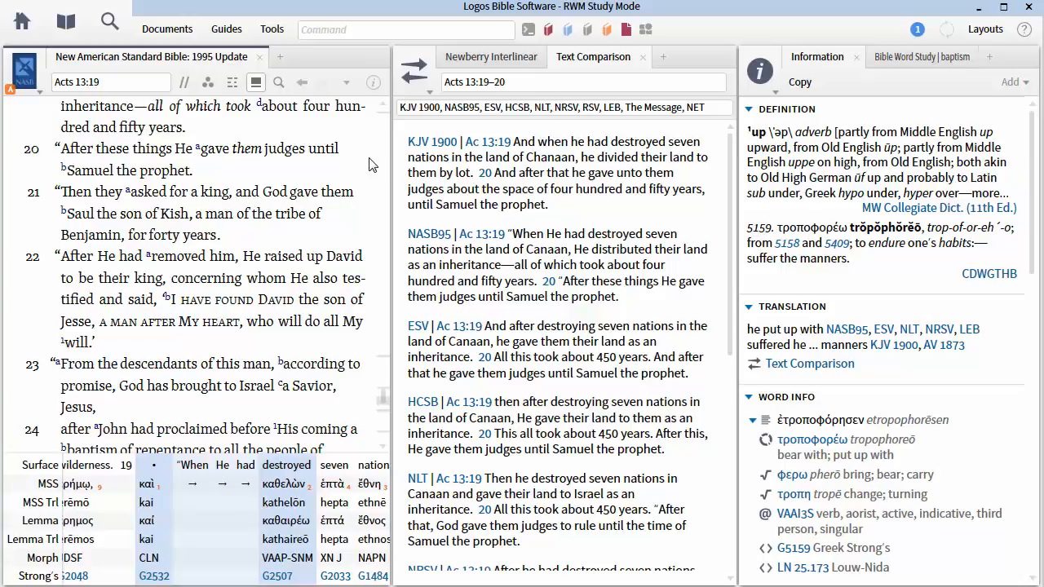
pyautogui.scroll(-3)
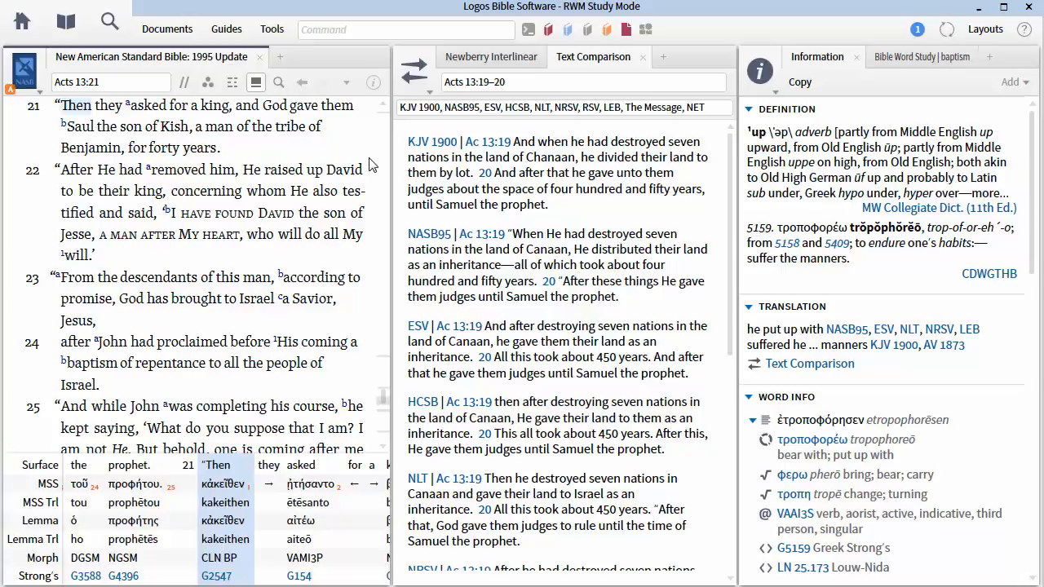
# - Scroll on through Acts 13 in the NASB from verse 21 to verse 25
pyautogui.scroll(-3)
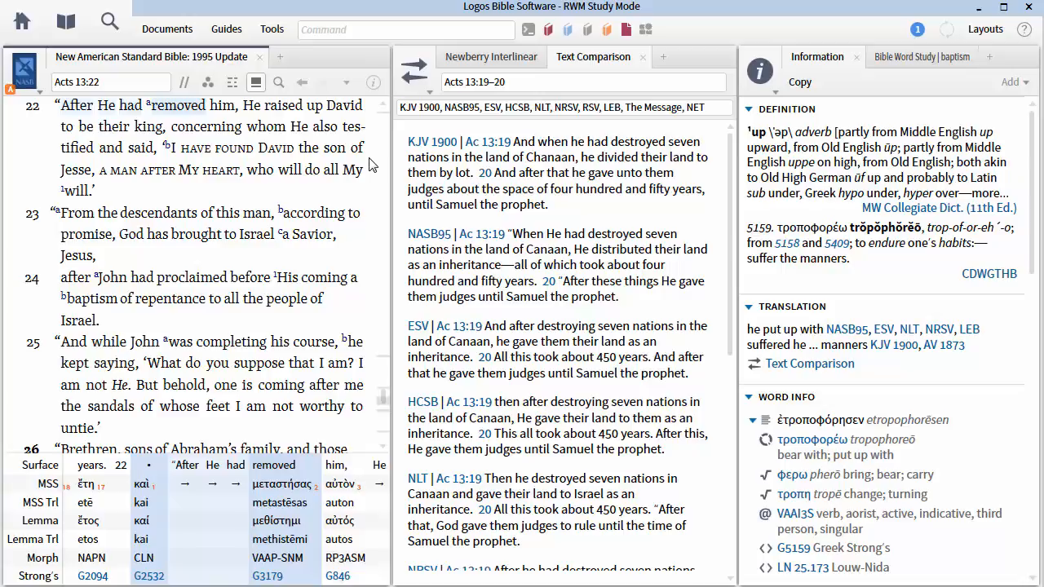
pyautogui.scroll(-3)
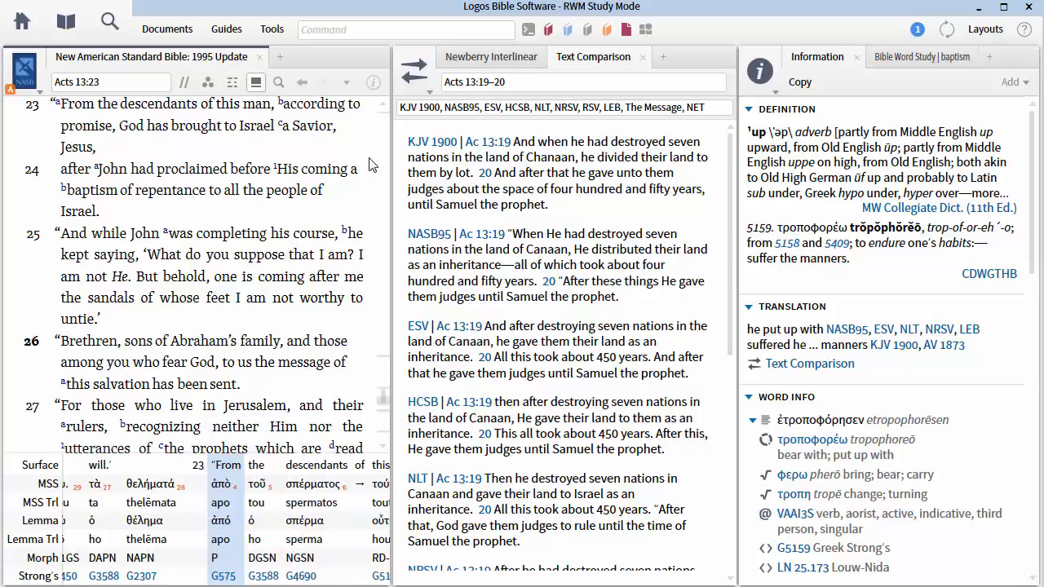
pyautogui.scroll(-3)
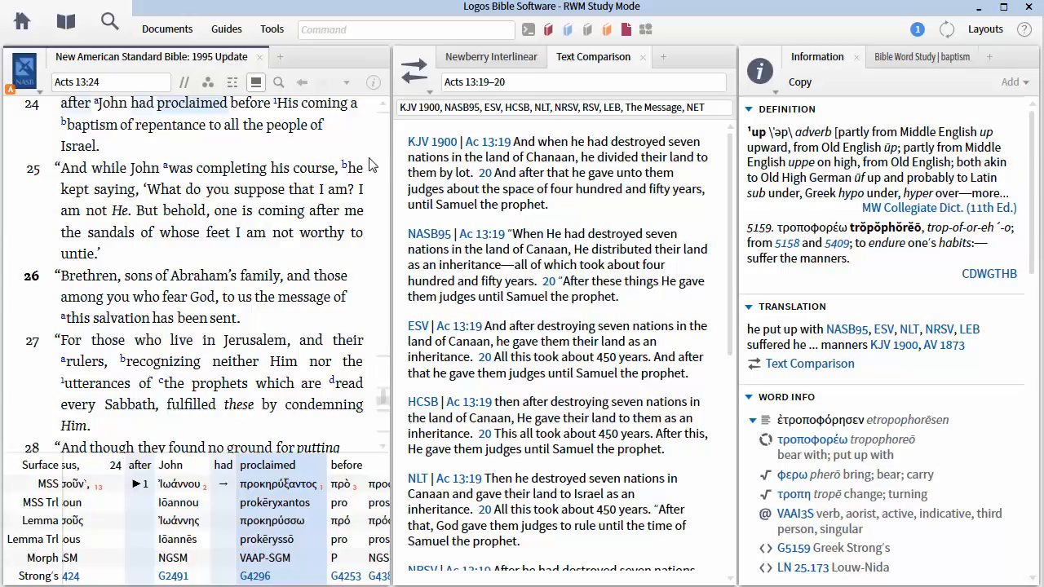
pyautogui.scroll(-3)
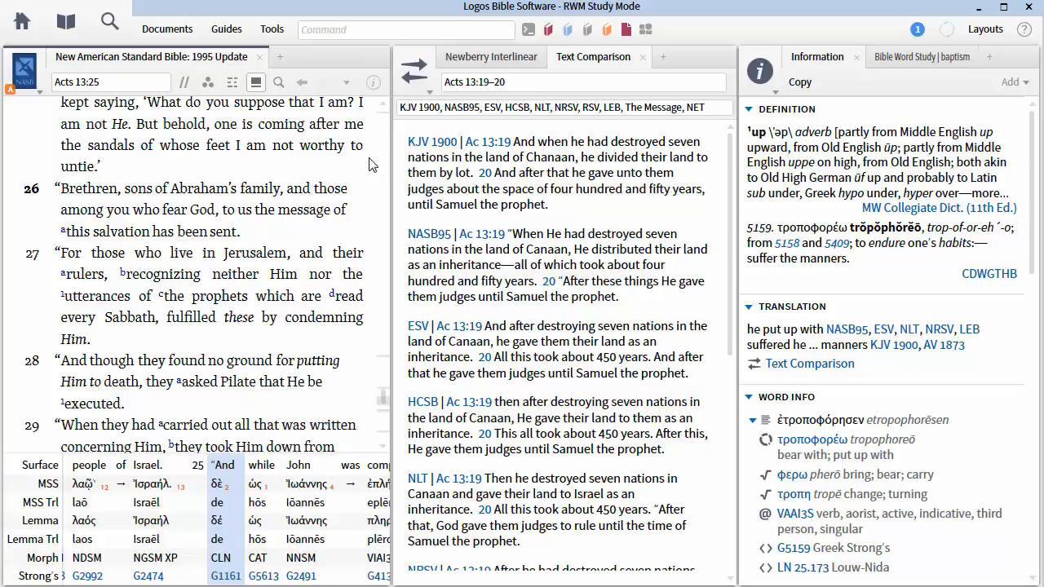
# - Scroll the NASB further through Acts 13 from verse 25 to verse 28
pyautogui.scroll(-3)
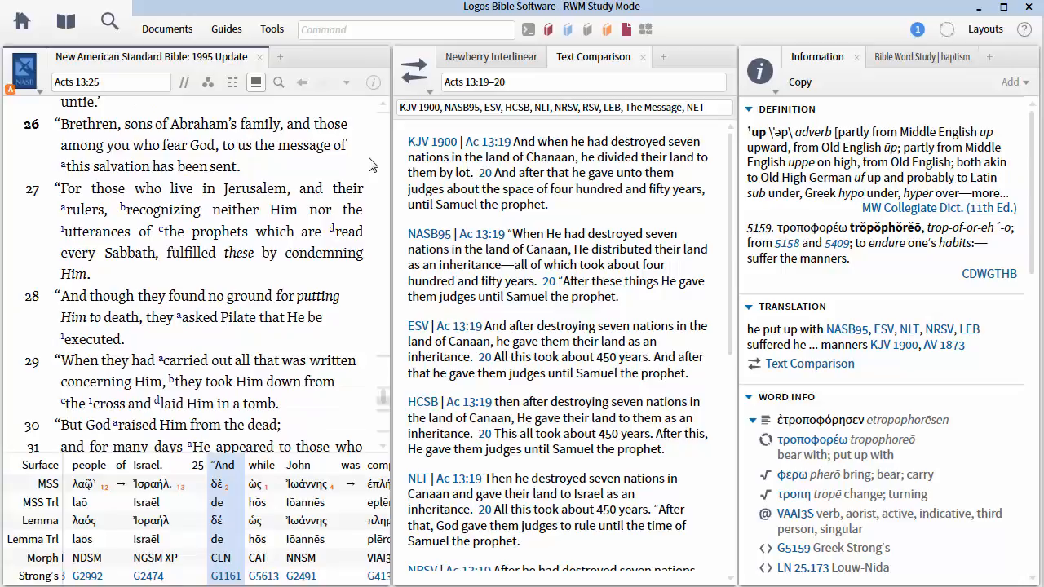
pyautogui.scroll(-3)
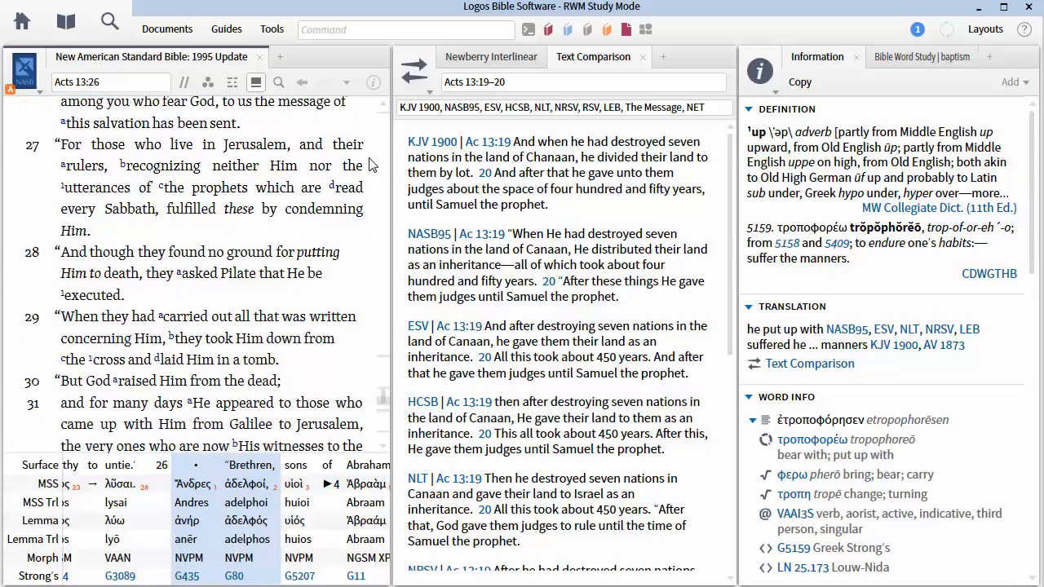
pyautogui.scroll(-3)
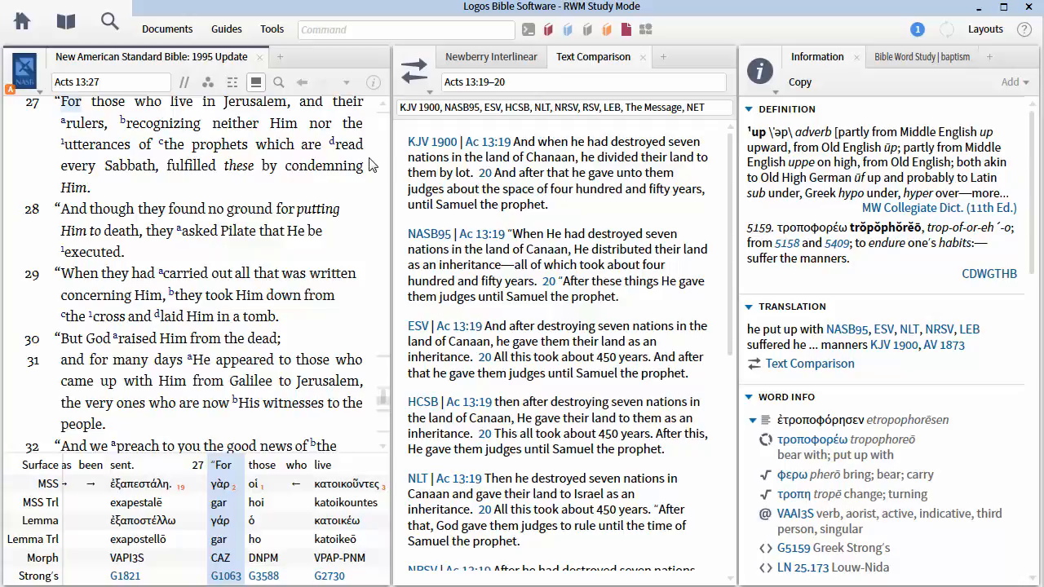
pyautogui.scroll(-3)
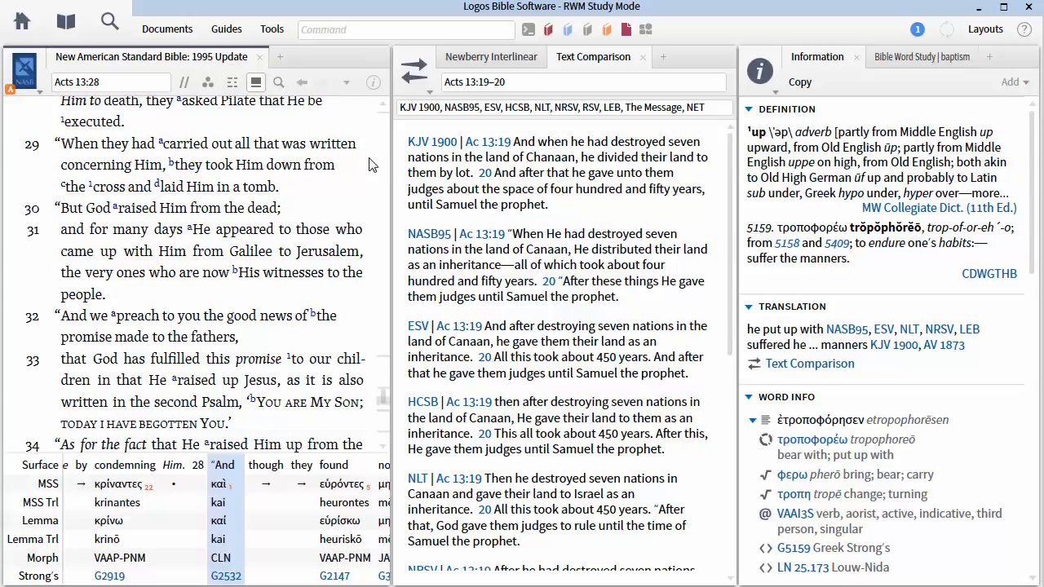
# - Scroll the NASB down until Acts 13:32, the promise made to the fathers, tops the pane
pyautogui.scroll(-3)
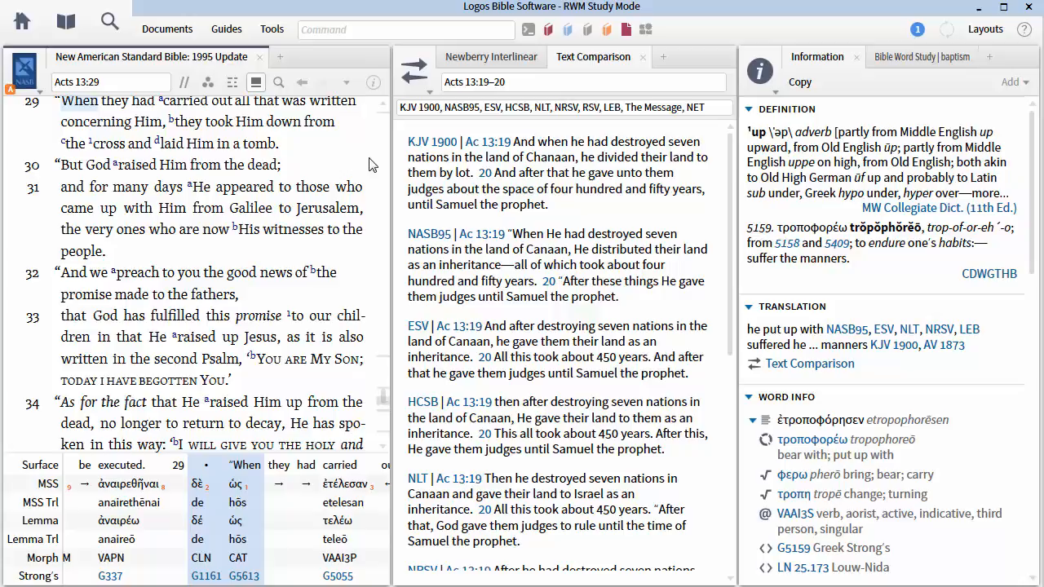
pyautogui.scroll(-3)
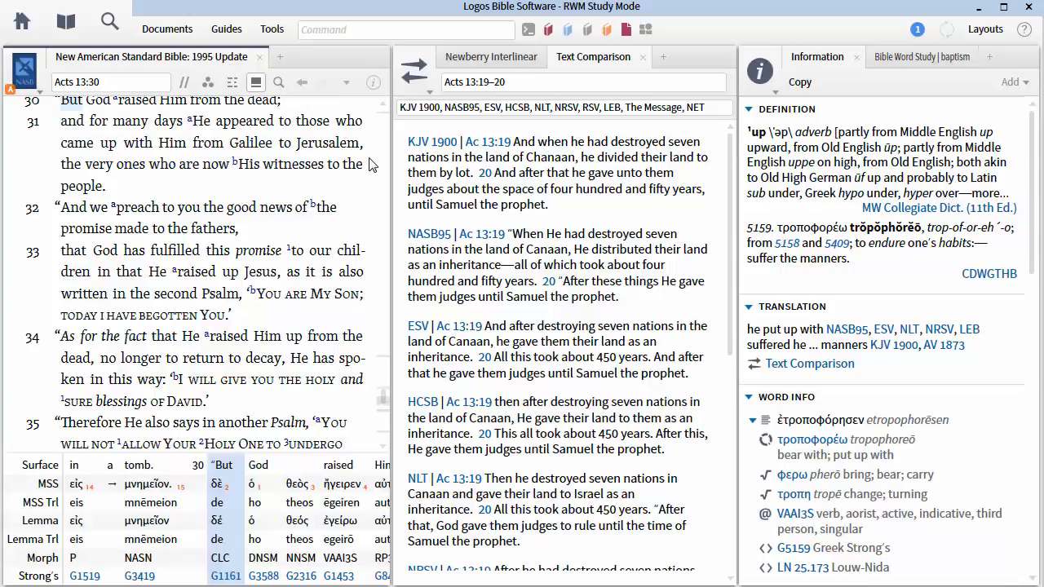
pyautogui.scroll(-3)
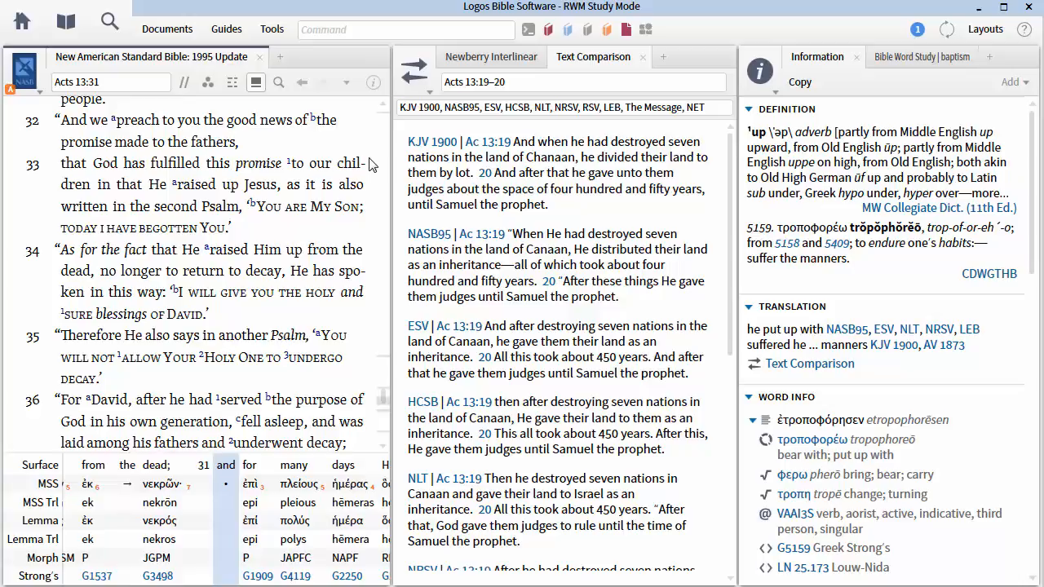
pyautogui.scroll(-3)
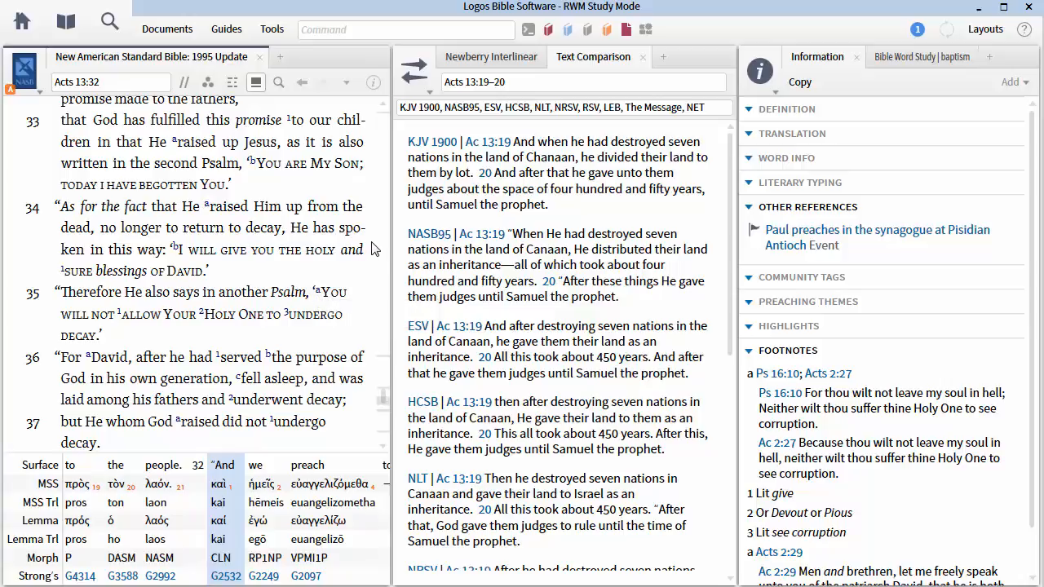
# - Scroll the NASB down to Acts 13:34–38, on forgiveness of sins through Jesus
pyautogui.scroll(-3)
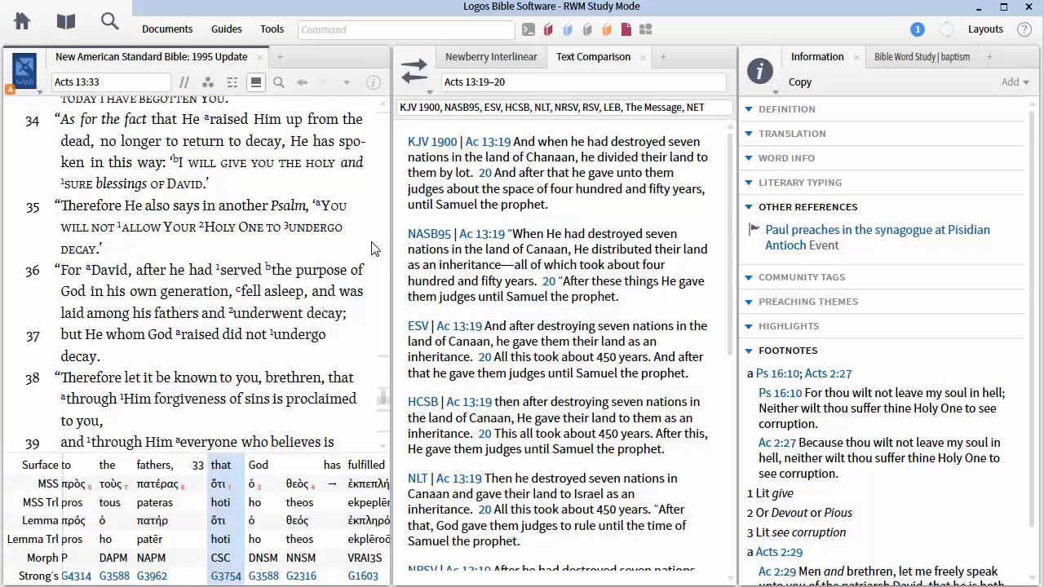
# - Scroll the NASB pane down until Acts 13:36–41 is in view
pyautogui.scroll(-3)
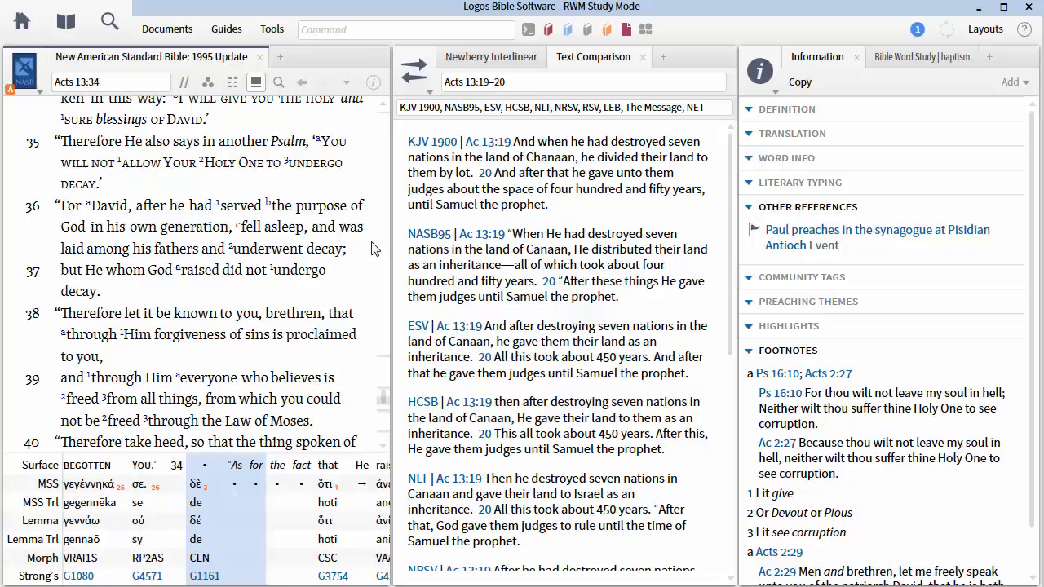
pyautogui.scroll(-3)
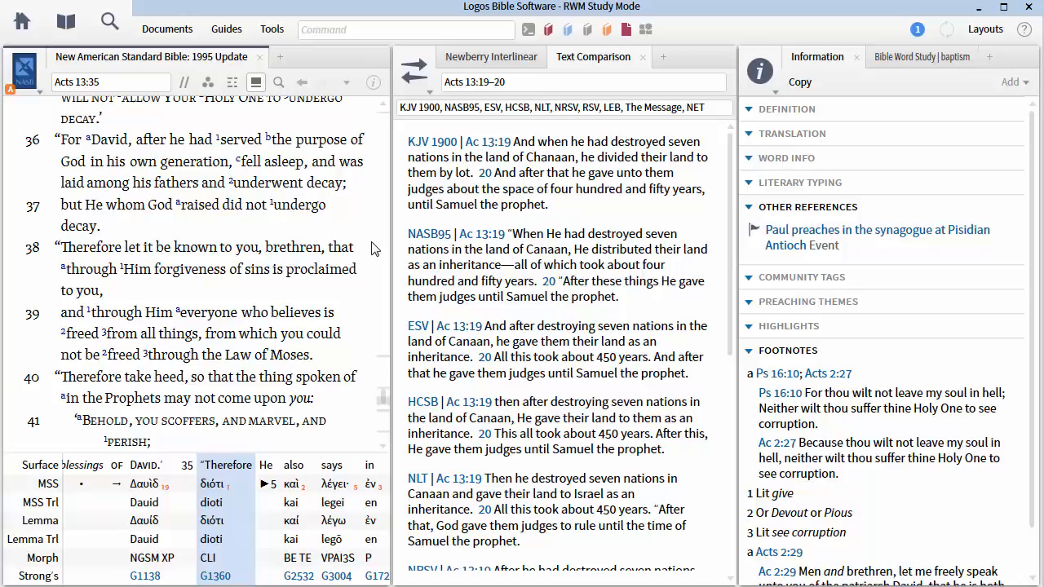
pyautogui.scroll(-3)
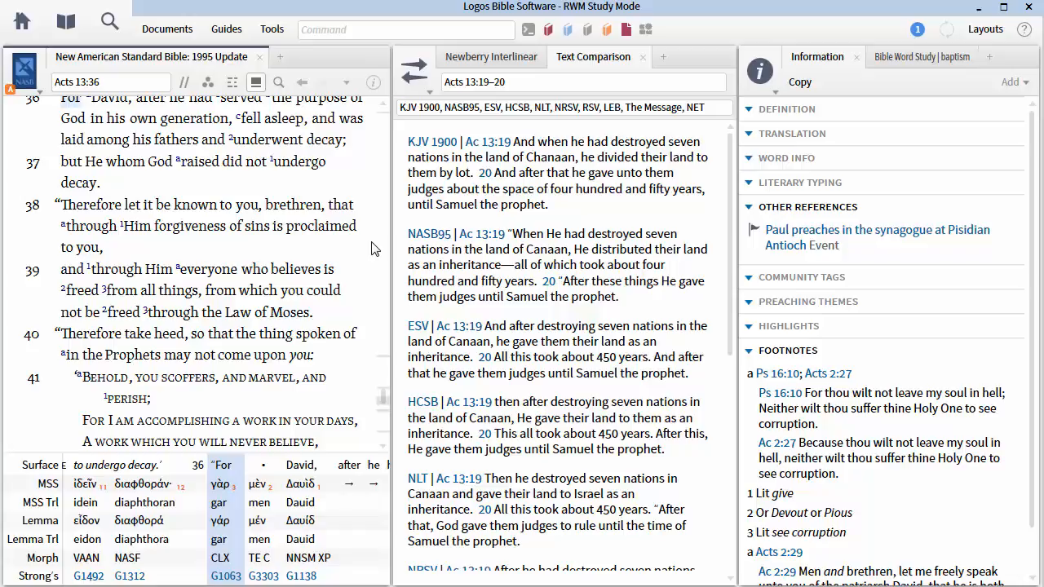
# - Scroll the NASB pane to settle on Acts 13:43 with 'God-fearing proselytes' visible
pyautogui.scroll(-3)
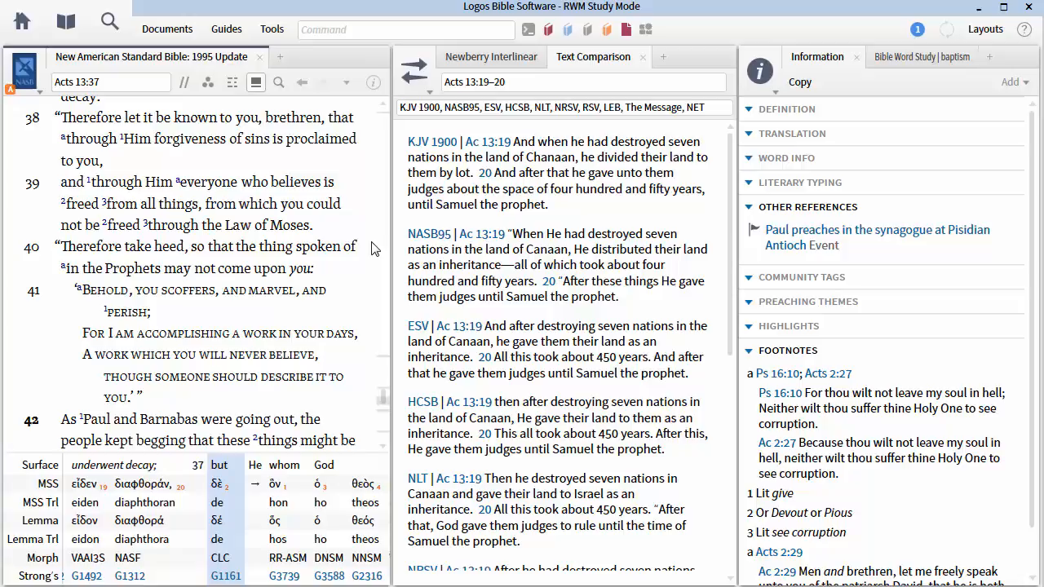
pyautogui.scroll(-3)
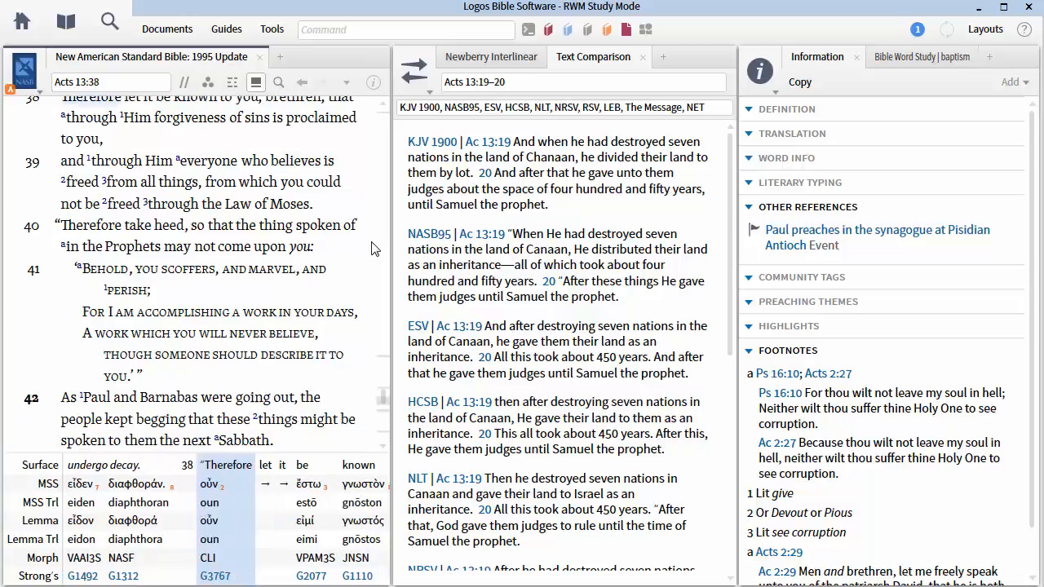
pyautogui.scroll(-3)
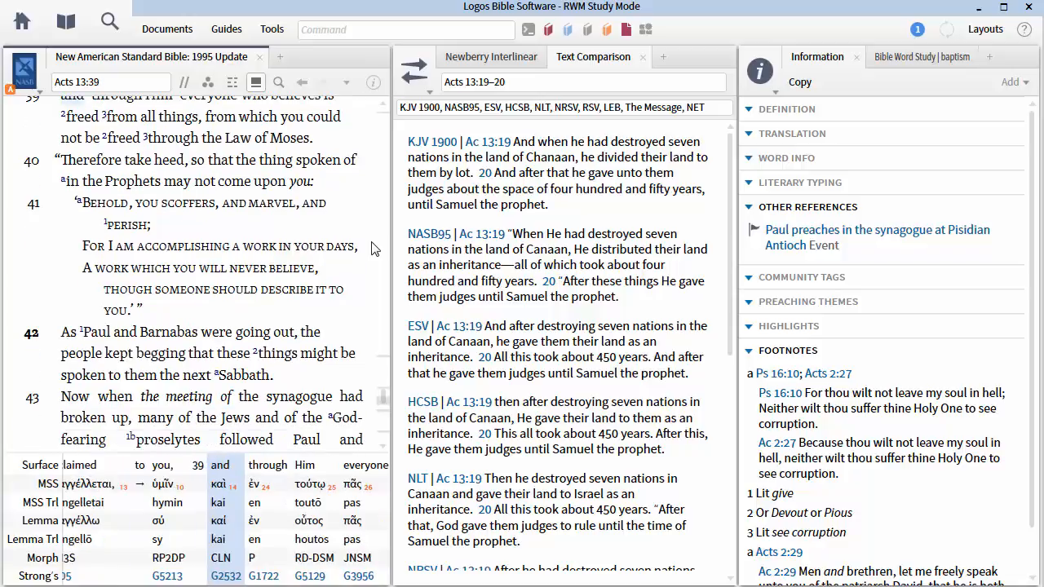
pyautogui.scroll(3)
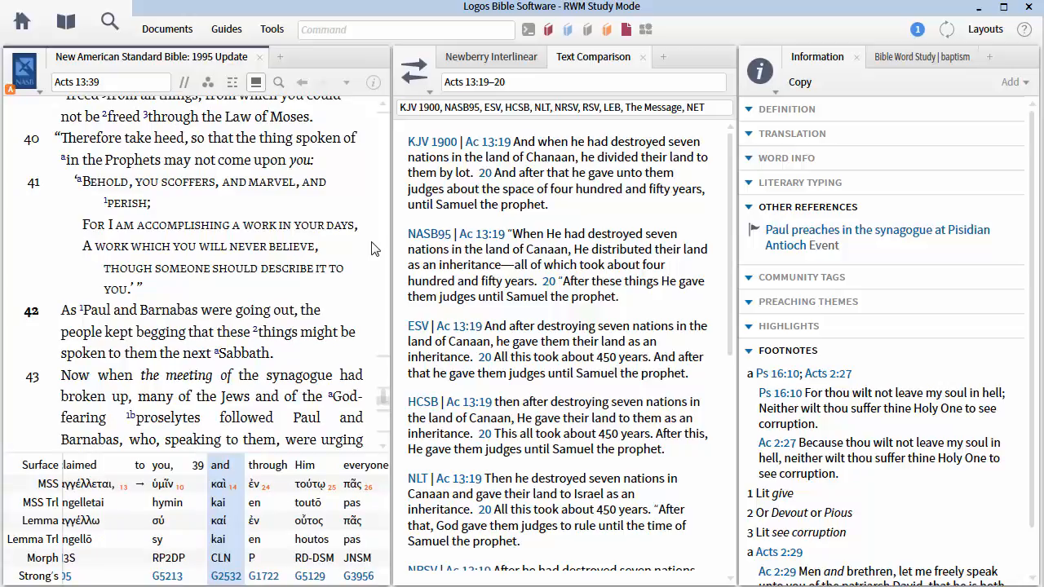
pyautogui.moveTo(166, 225)
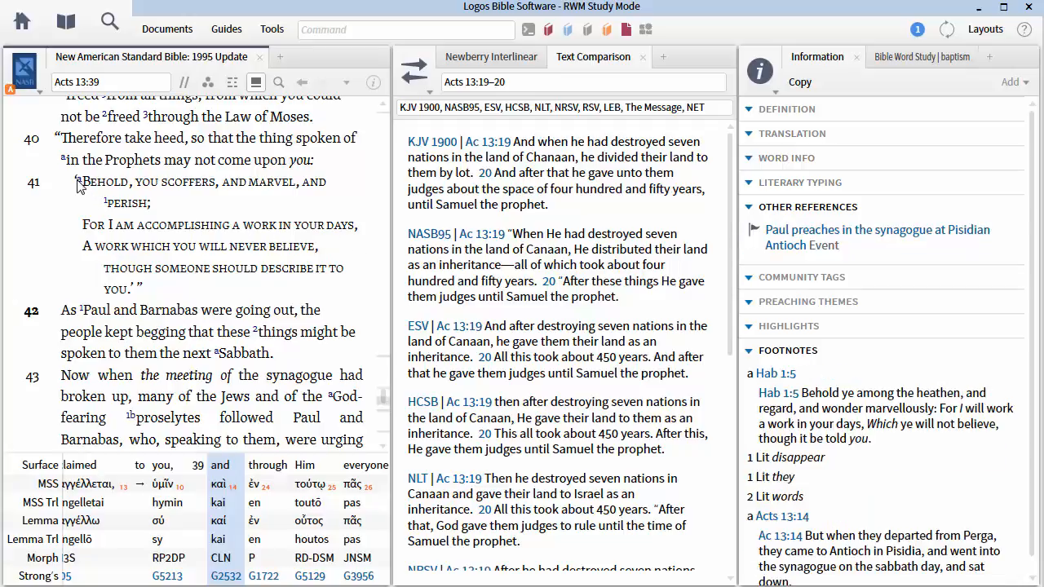
pyautogui.moveTo(106, 202)
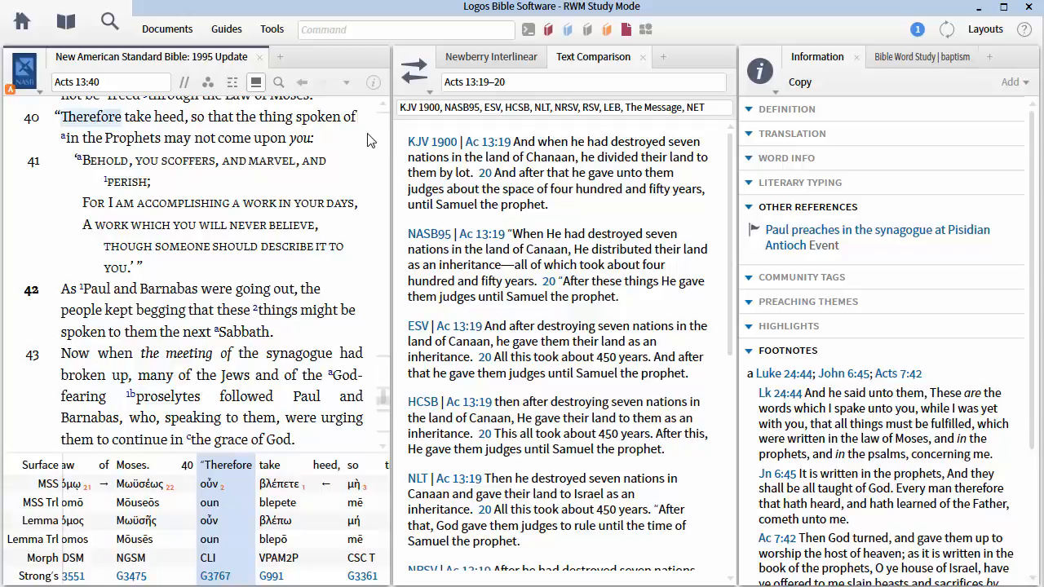
pyautogui.moveTo(204, 359)
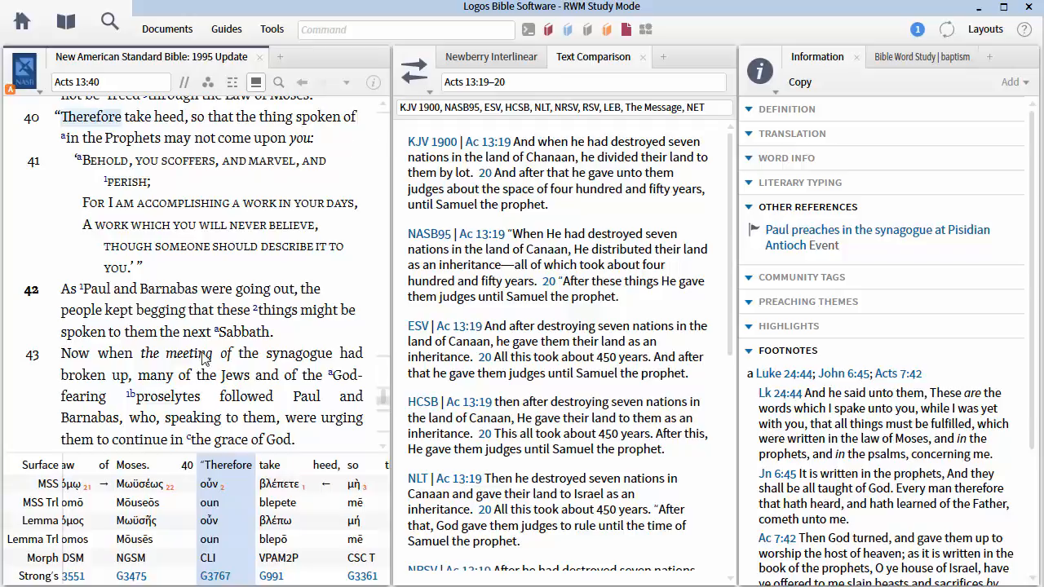
# - Select 'proselytes' in Acts 13:43 so the Text Comparison shows KJV, NASB95, ESV, HCSB, NLT renderings
pyautogui.click(167, 396)
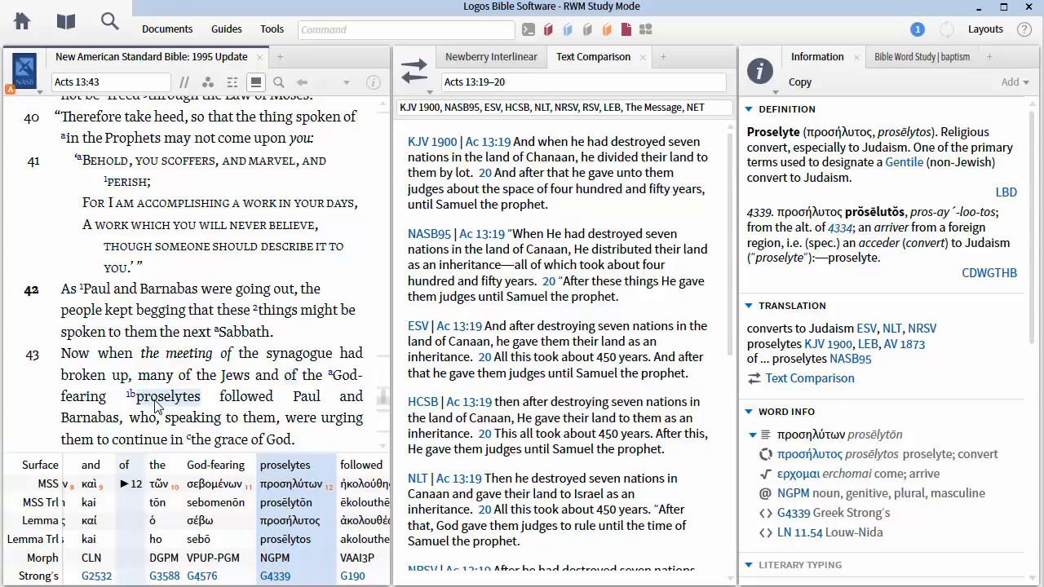
pyautogui.moveTo(254, 352)
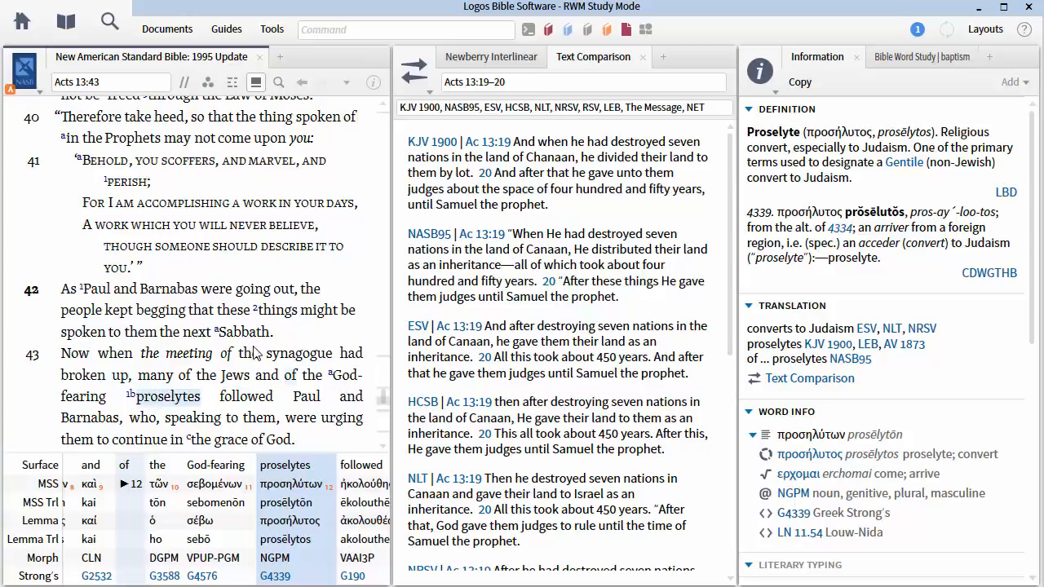
pyautogui.click(584, 81)
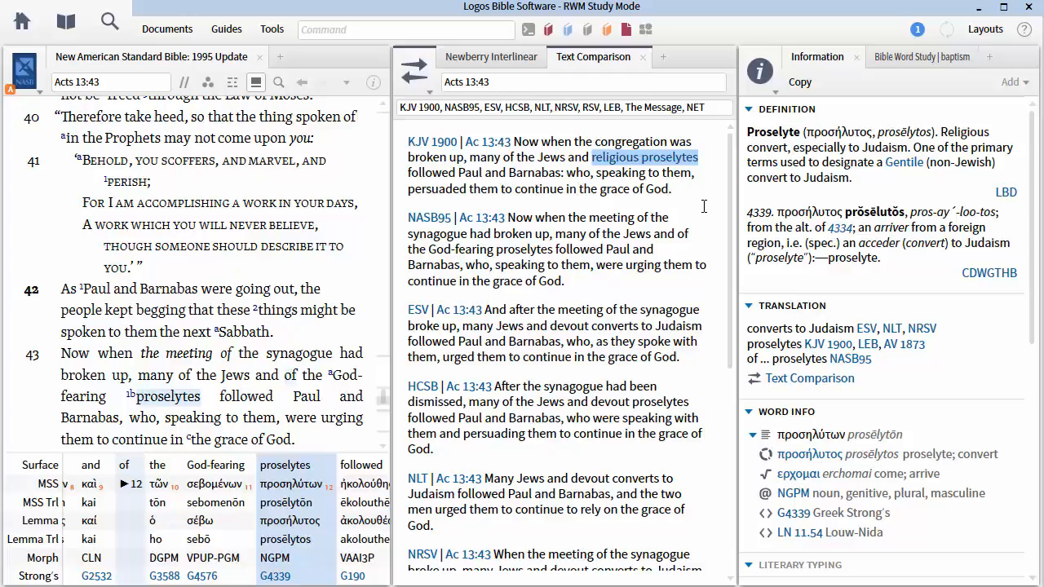
pyautogui.moveTo(639, 232)
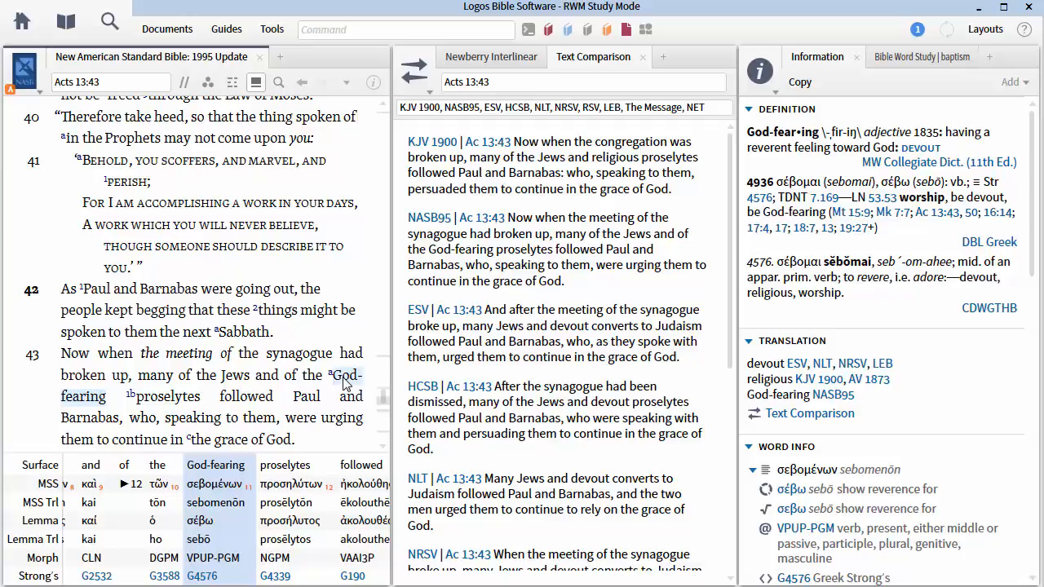
pyautogui.moveTo(343, 379)
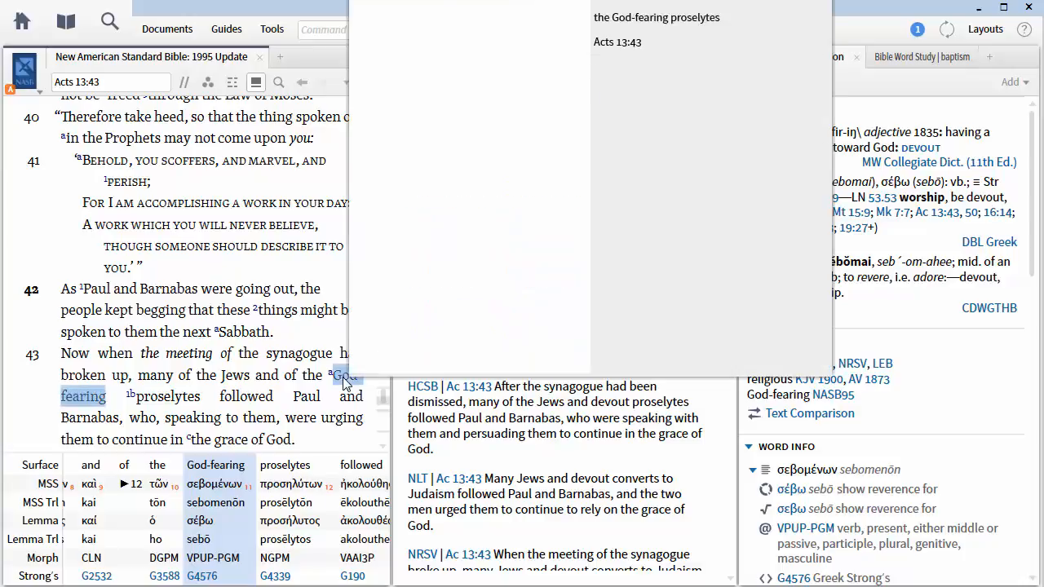
# - From 'God-fearing' in Acts 13:43, run a Bible search for Strong's G4576
pyautogui.rightClick(342, 375)
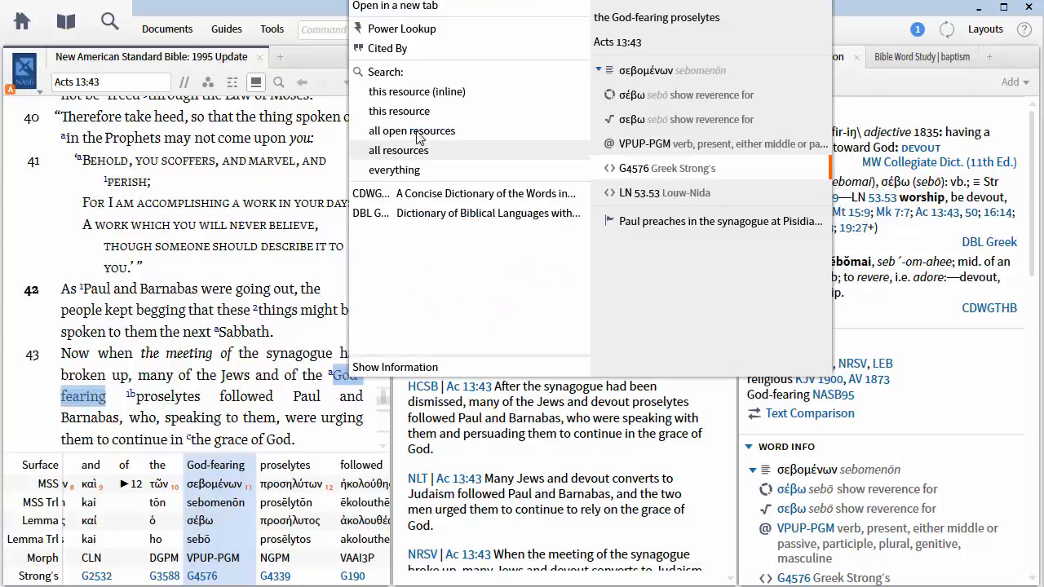
pyautogui.click(398, 150)
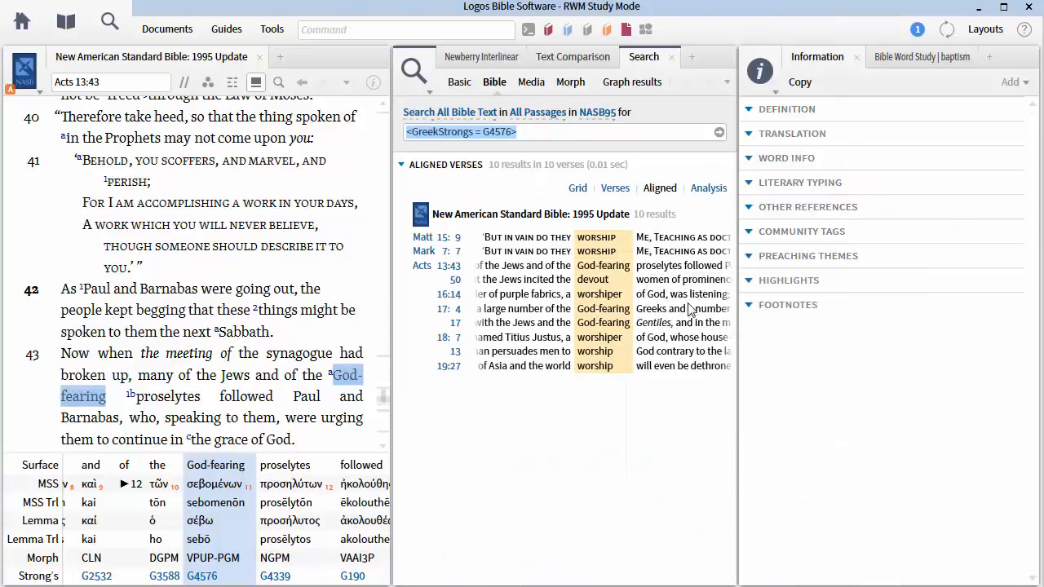
pyautogui.moveTo(659, 398)
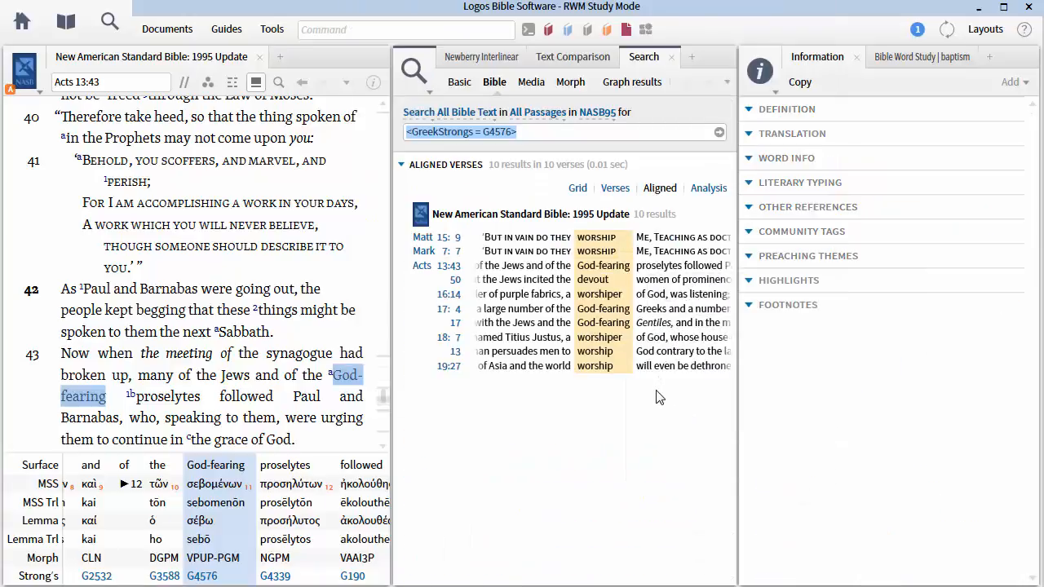
# - Show the 10 G4576 results as full NASB95 verses
pyautogui.click(615, 188)
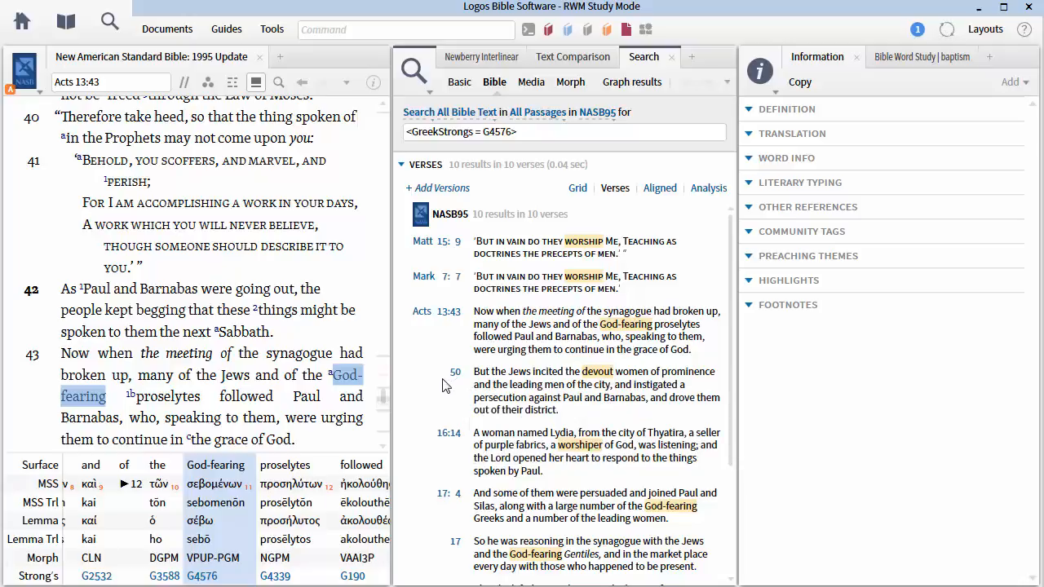
pyautogui.moveTo(626, 325)
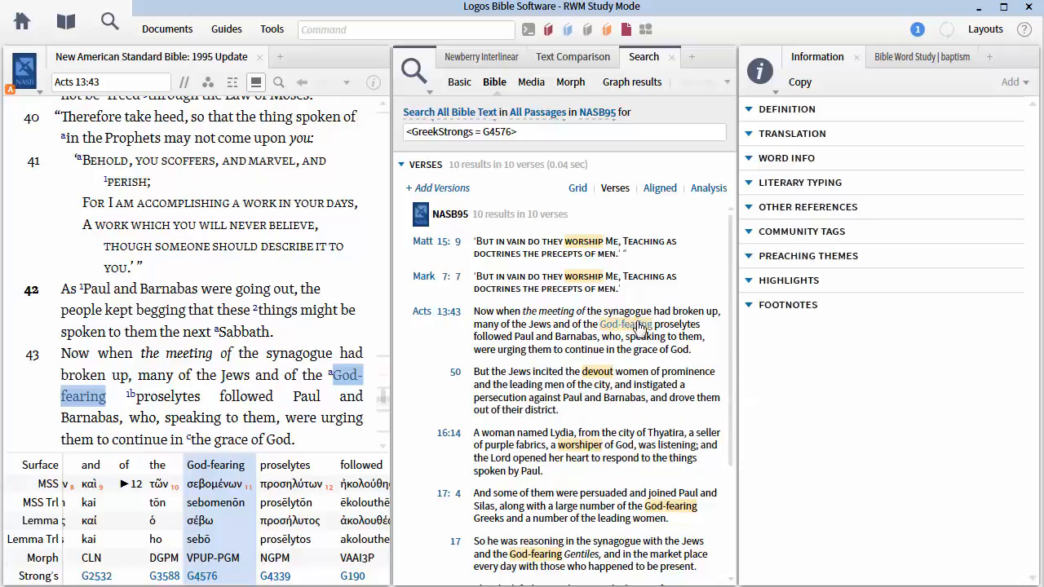
pyautogui.moveTo(636, 351)
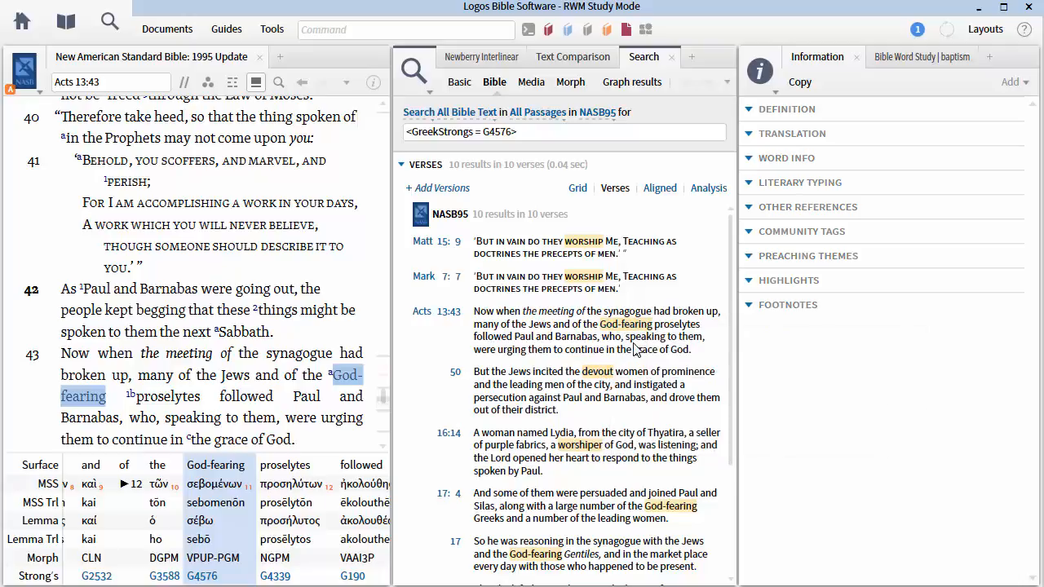
pyautogui.moveTo(618, 388)
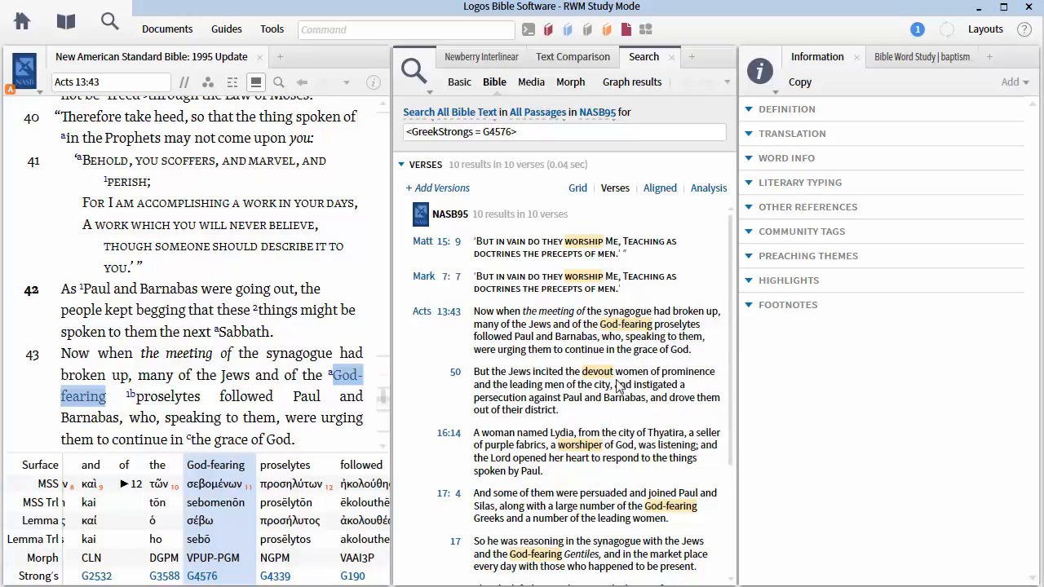
pyautogui.moveTo(610, 414)
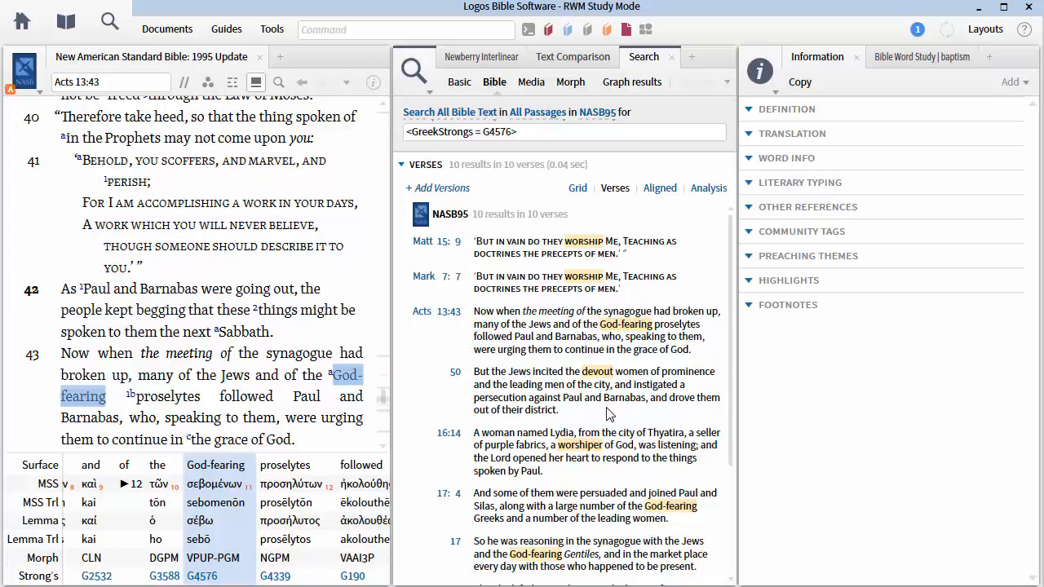